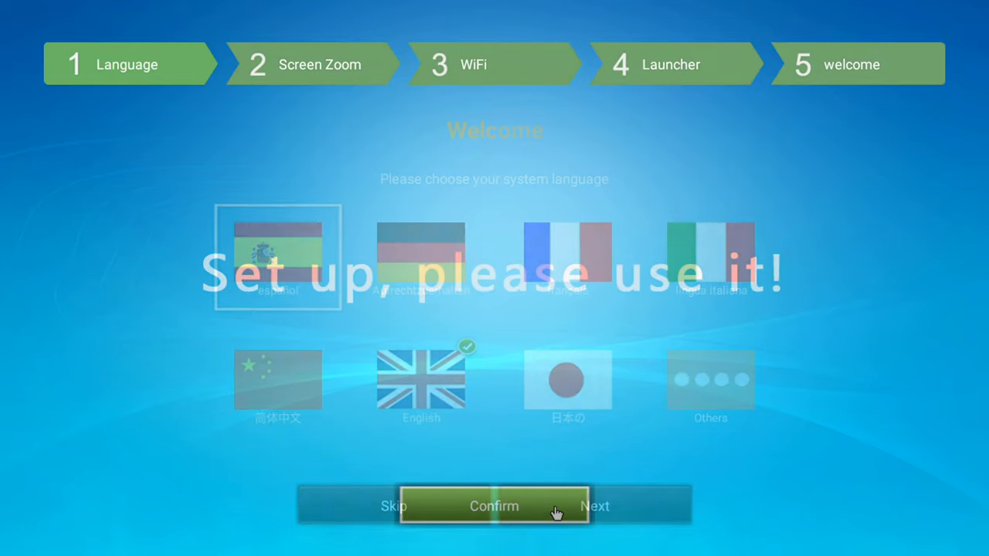
# Step: Confirm English as the language and finish the first-run wizard to reach the home screen
pyautogui.click(494, 507)
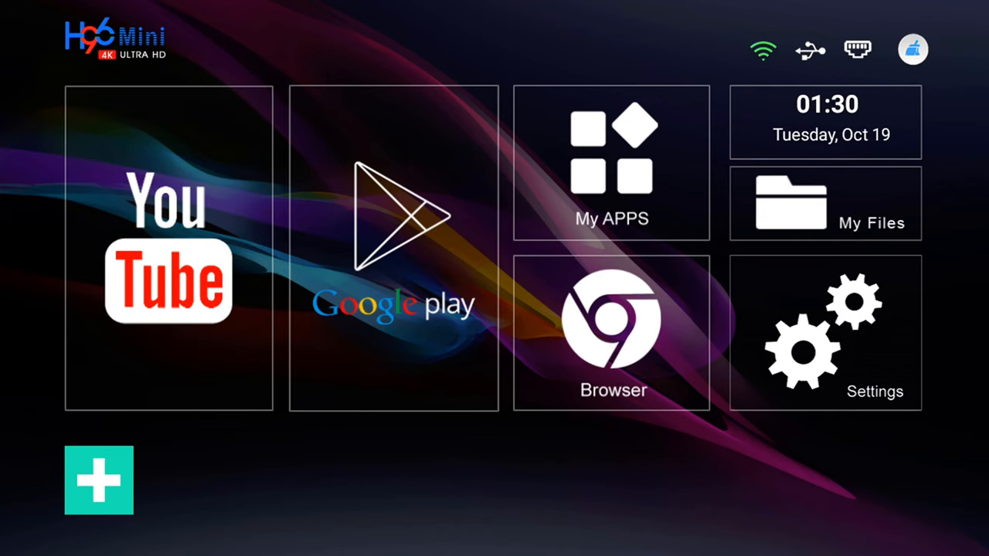
pyautogui.moveTo(256, 309)
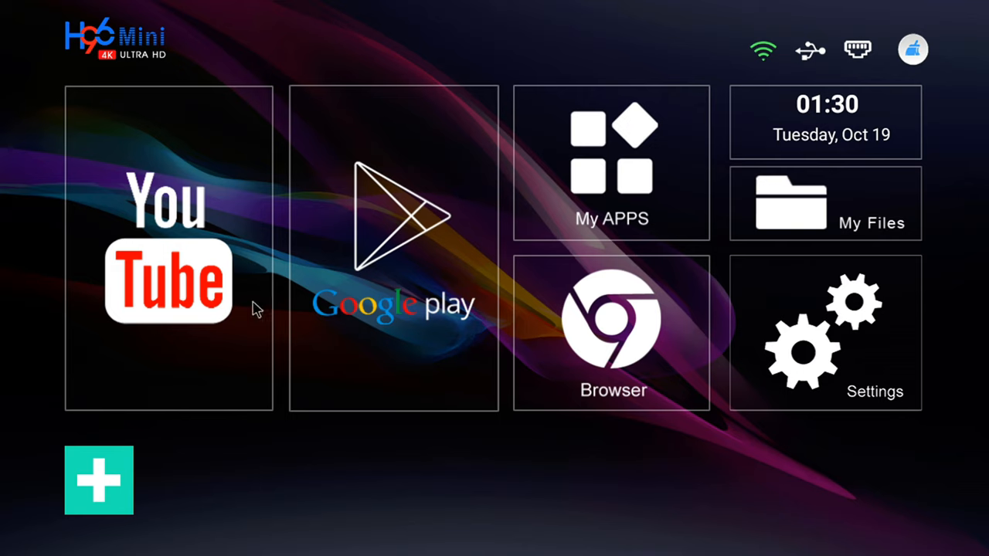
pyautogui.moveTo(779, 260)
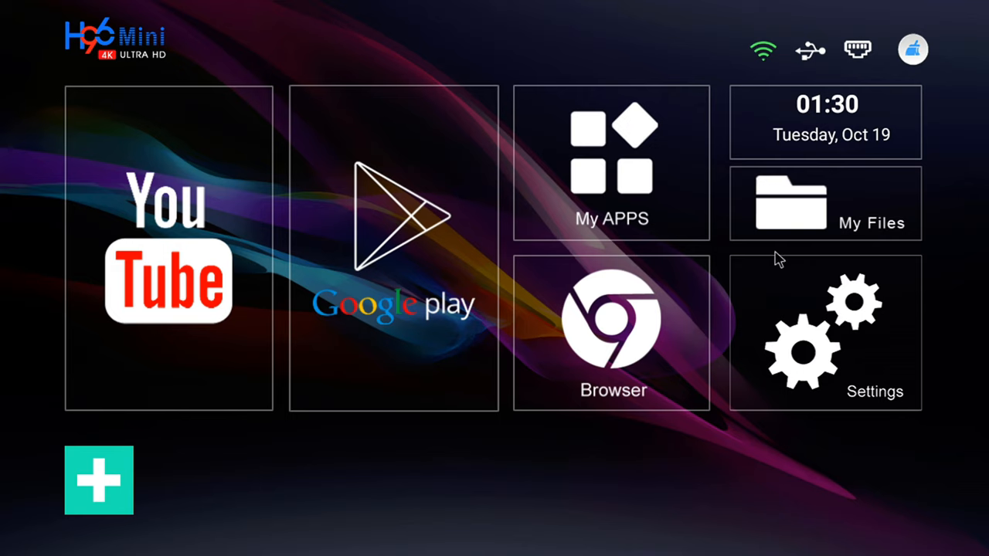
pyautogui.moveTo(93, 482)
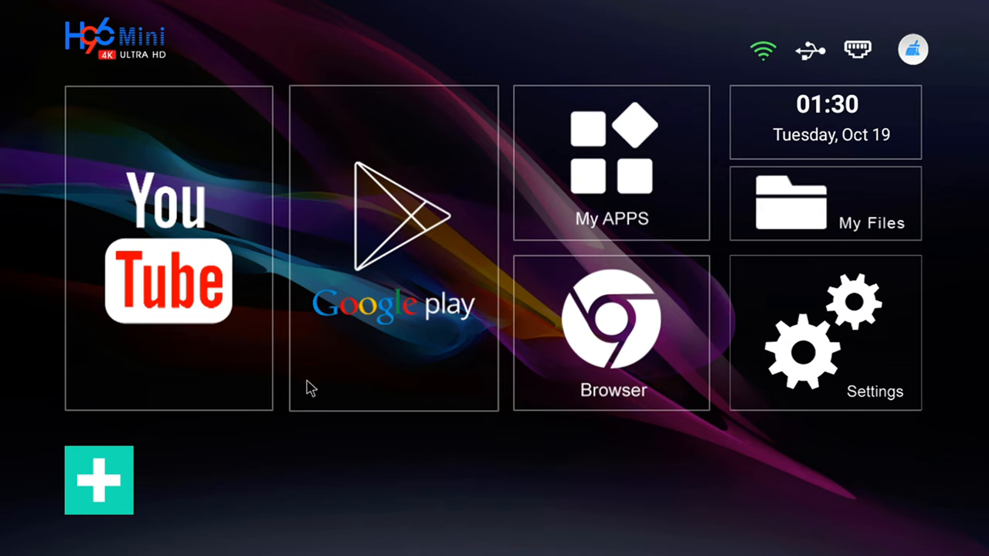
pyautogui.moveTo(340, 64)
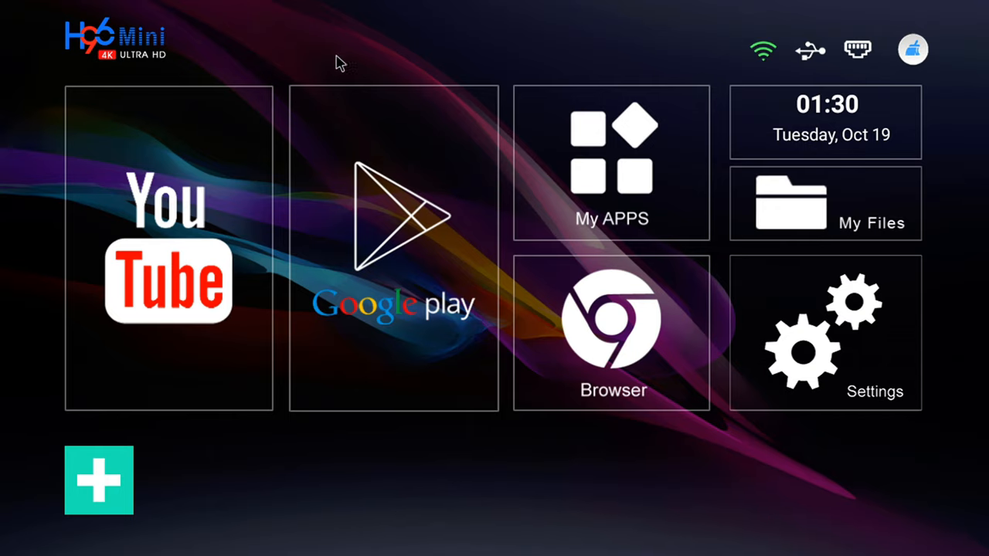
pyautogui.moveTo(430, 514)
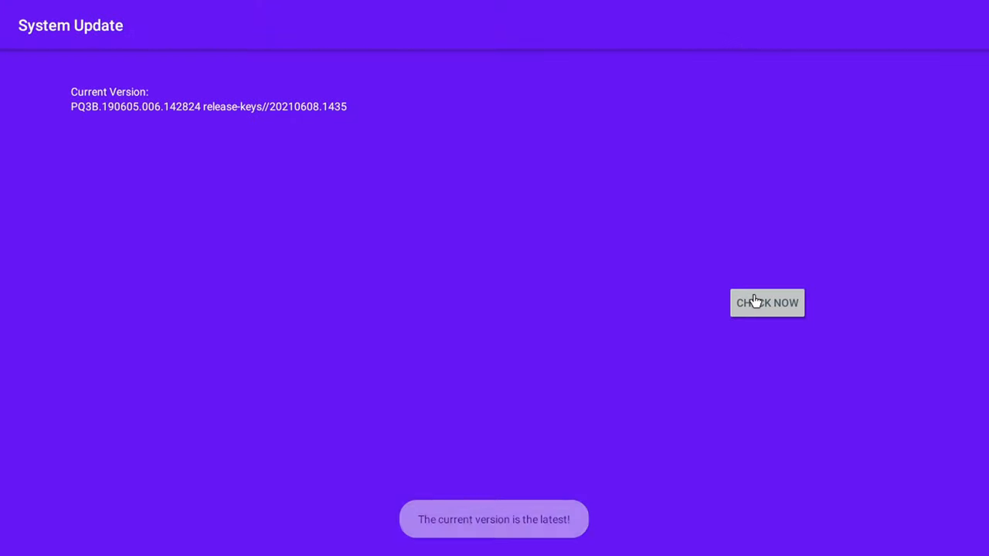
pyautogui.moveTo(544, 420)
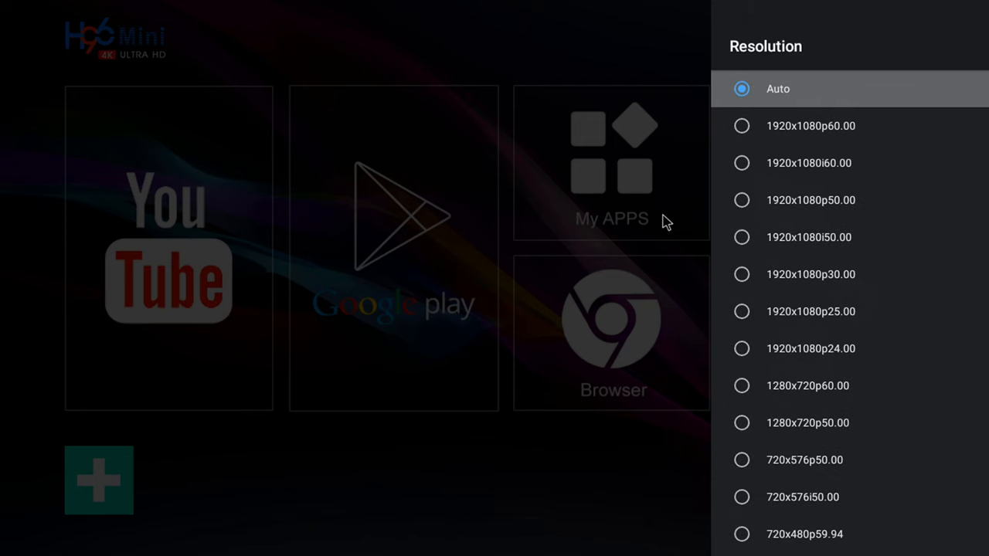
pyautogui.moveTo(645, 130)
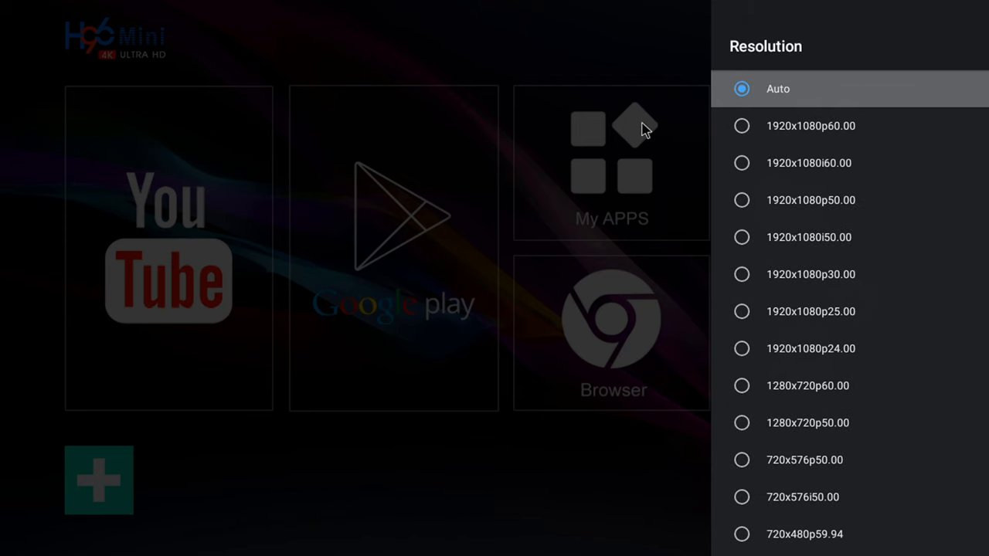
pyautogui.moveTo(741, 126)
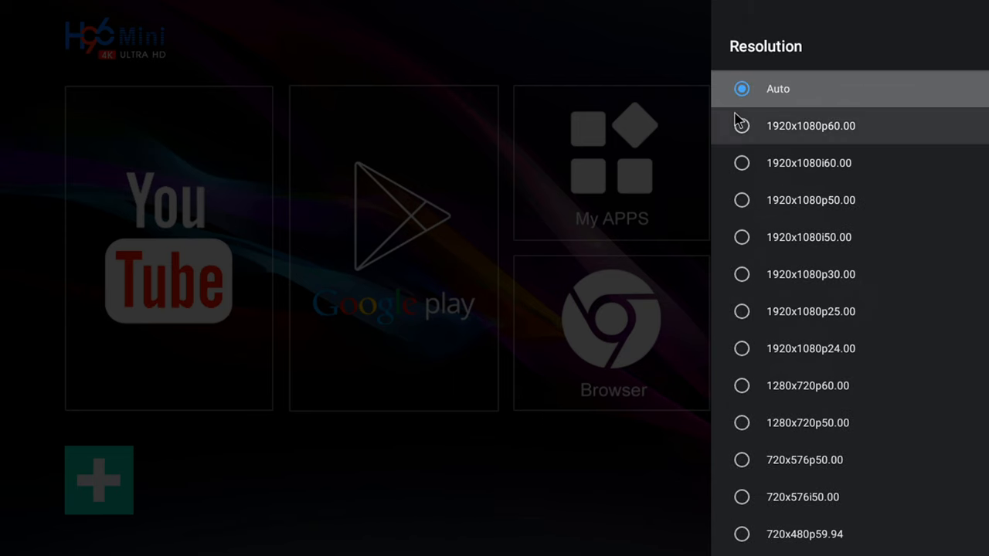
pyautogui.moveTo(831, 149)
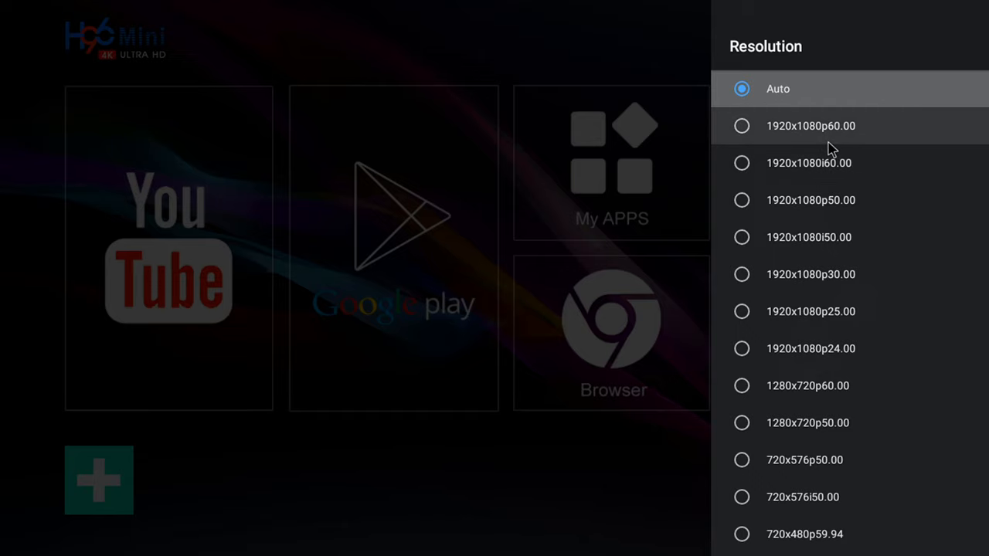
pyautogui.moveTo(842, 129)
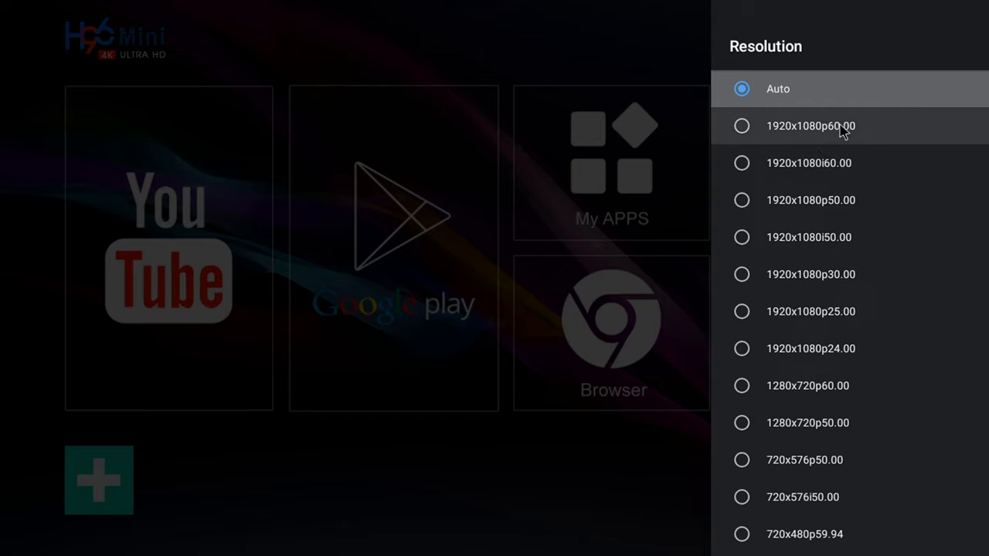
pyautogui.moveTo(723, 130)
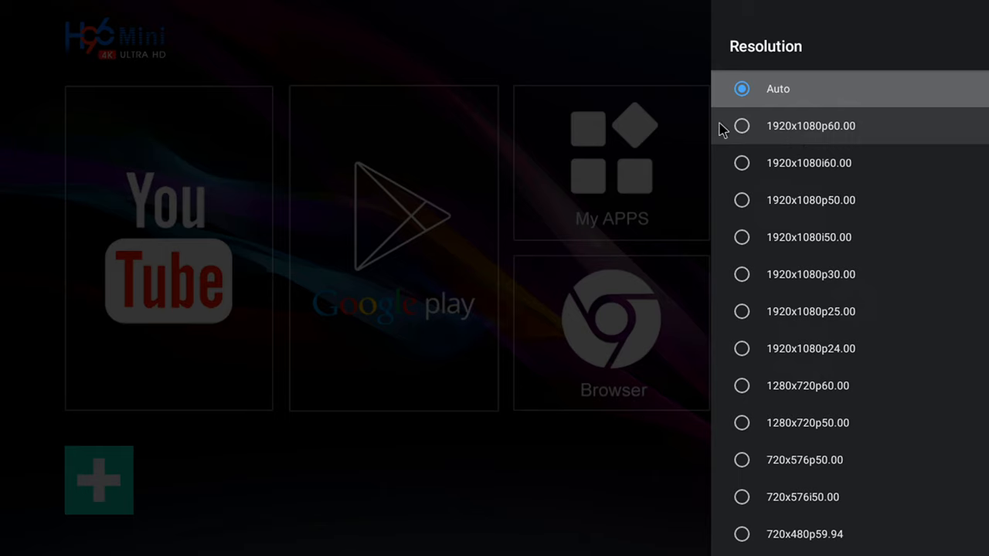
pyautogui.moveTo(745, 133)
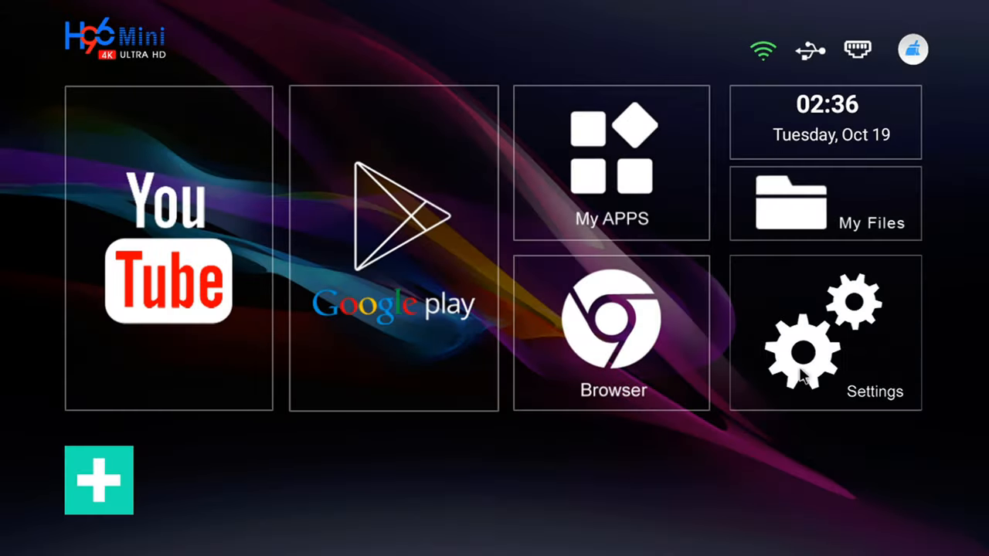
# Step: Browse the Device Preferences section of the box's settings panel
pyautogui.click(825, 333)
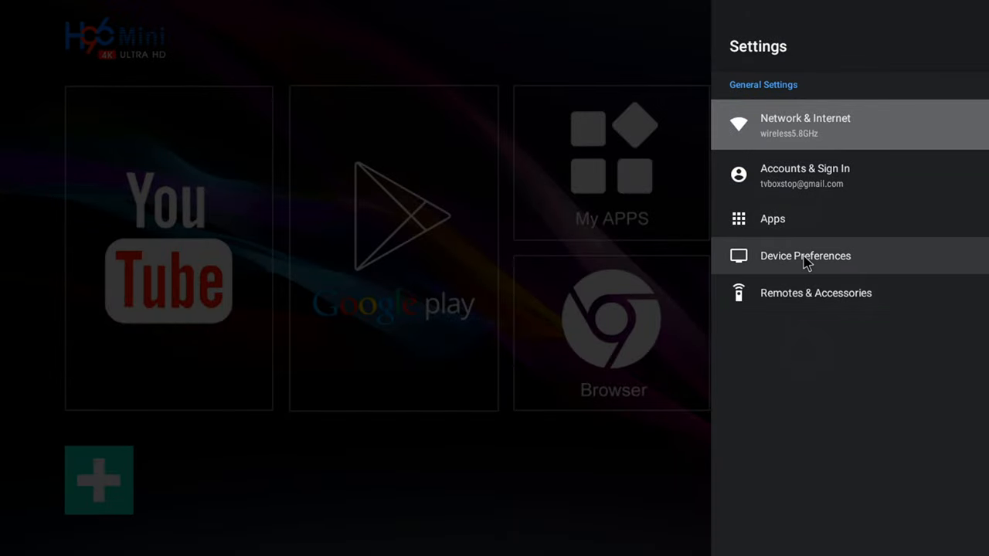
pyautogui.click(805, 257)
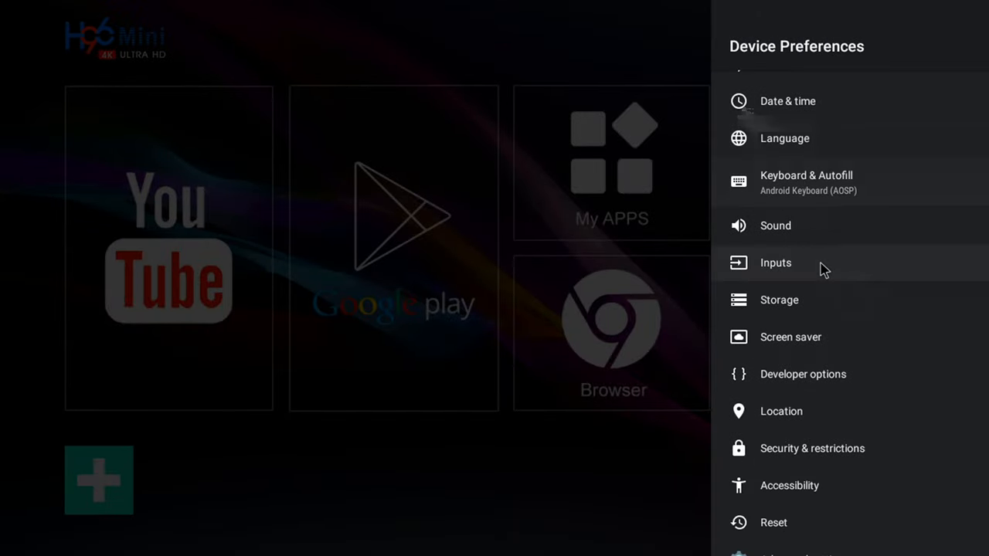
pyautogui.scroll(-3)
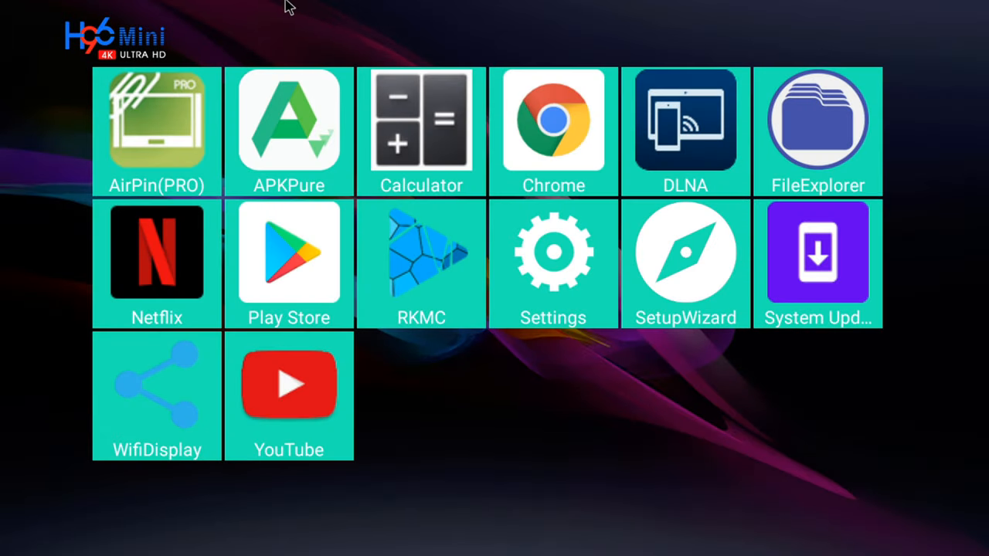
pyautogui.moveTo(658, 207)
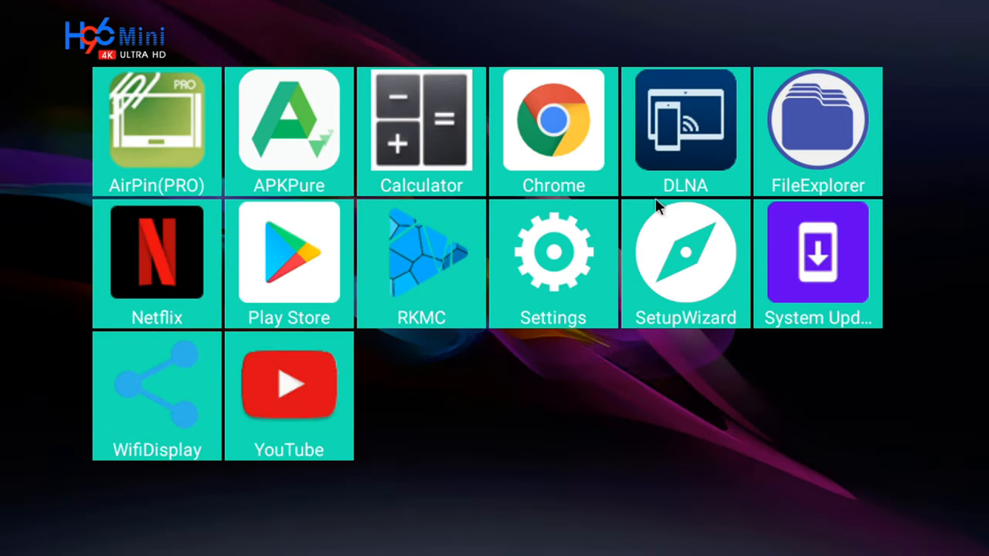
pyautogui.moveTo(379, 442)
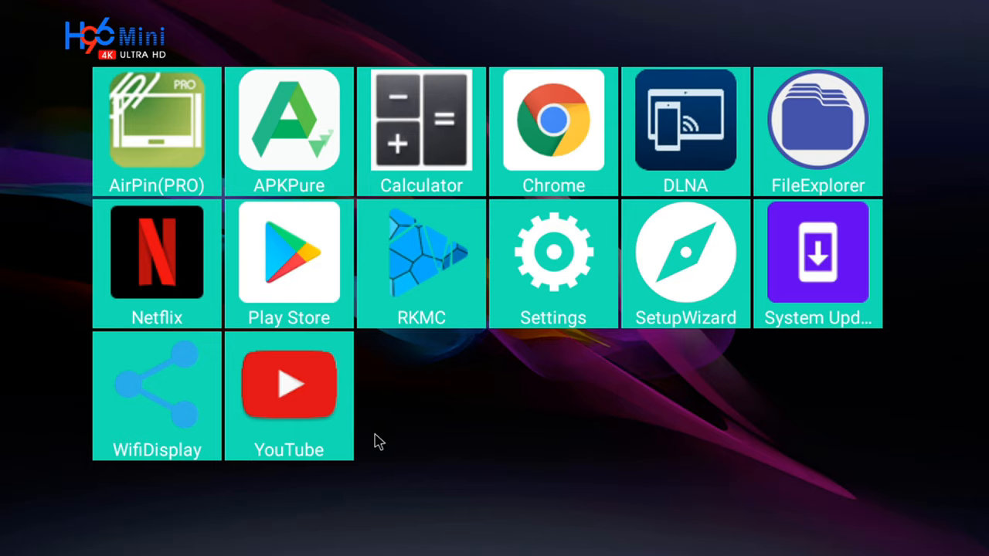
pyautogui.moveTo(477, 399)
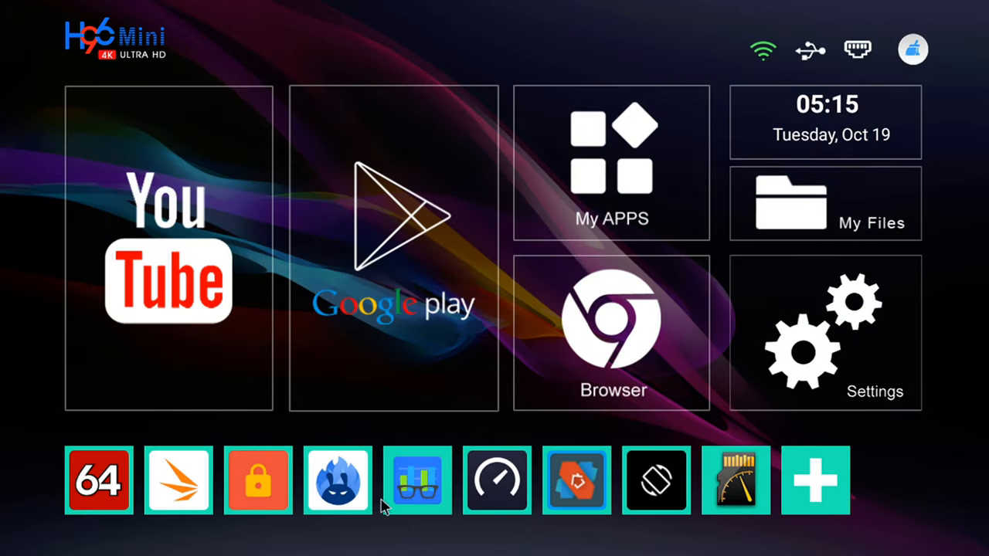
pyautogui.click(611, 162)
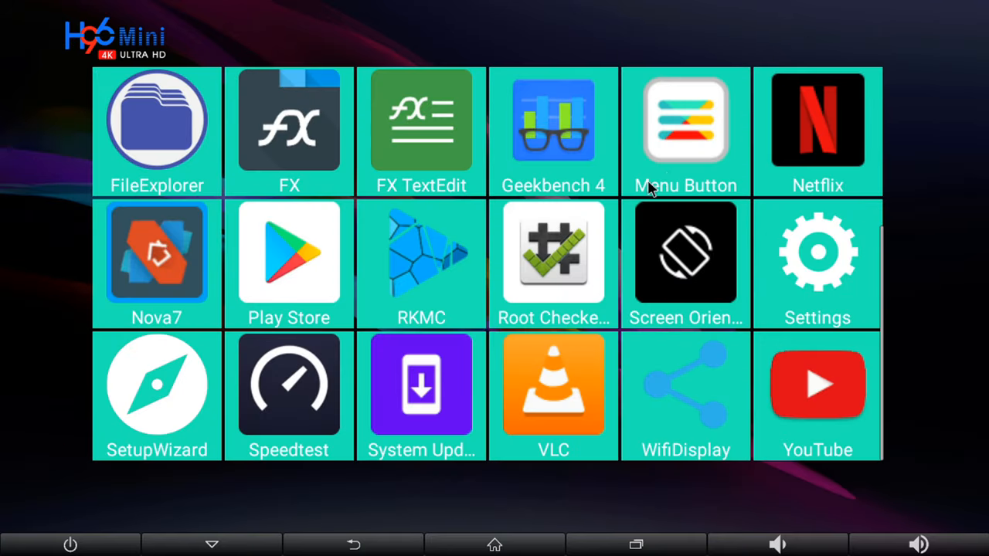
pyautogui.scroll(3)
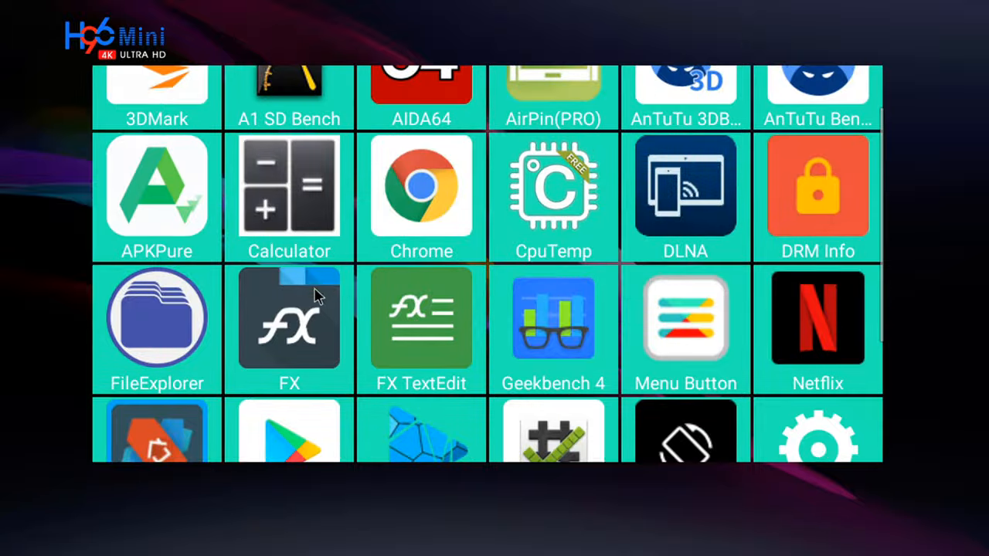
pyautogui.click(289, 432)
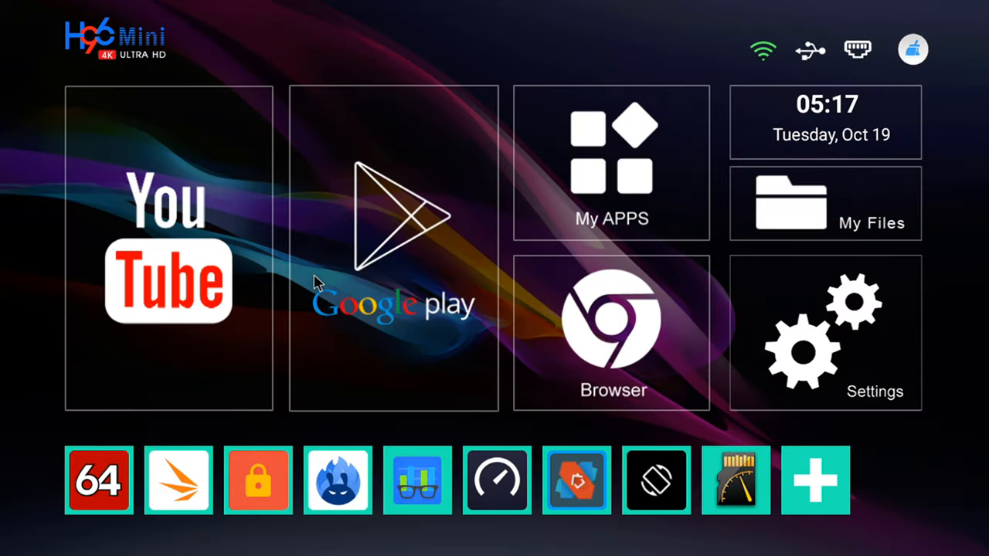
pyautogui.moveTo(368, 37)
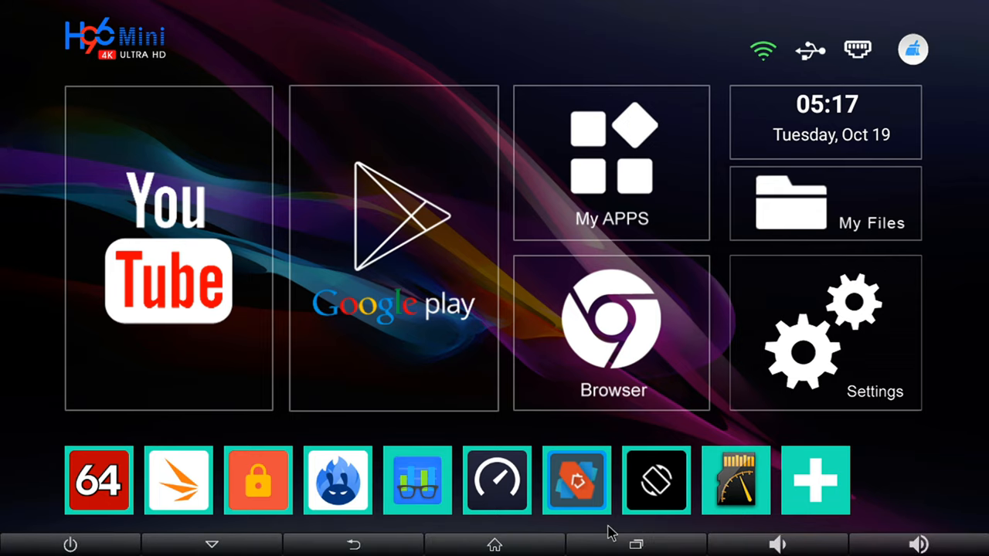
pyautogui.moveTo(611, 549)
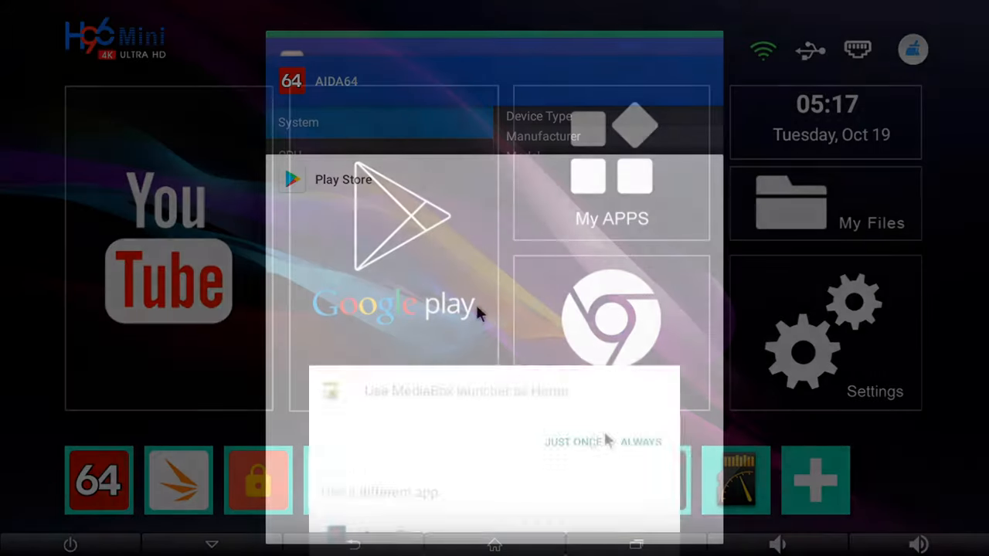
pyautogui.click(825, 332)
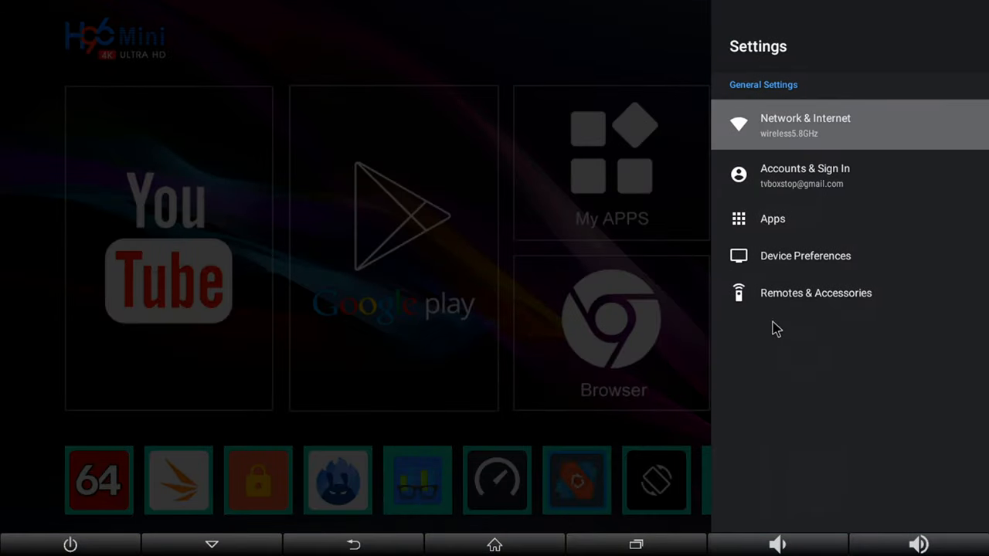
pyautogui.click(805, 256)
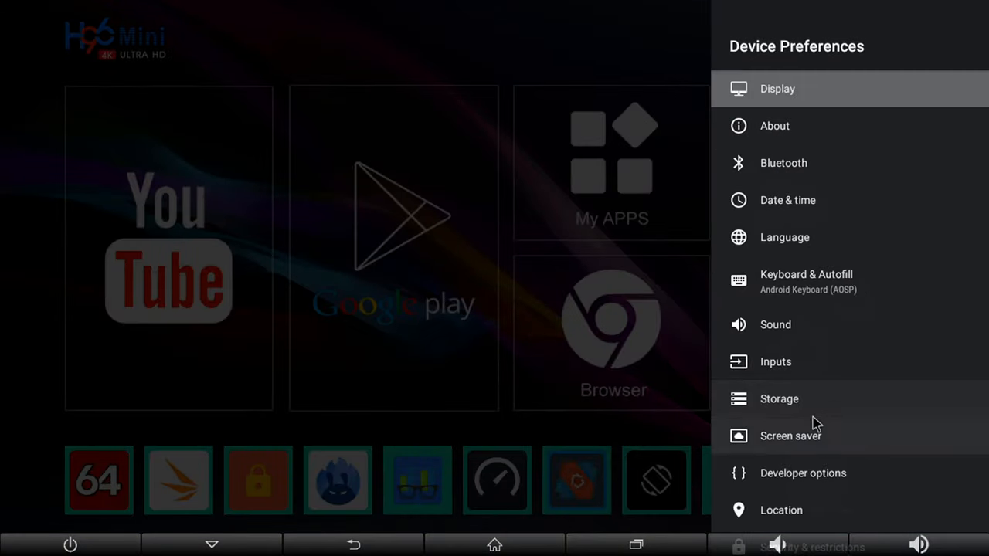
pyautogui.scroll(-3)
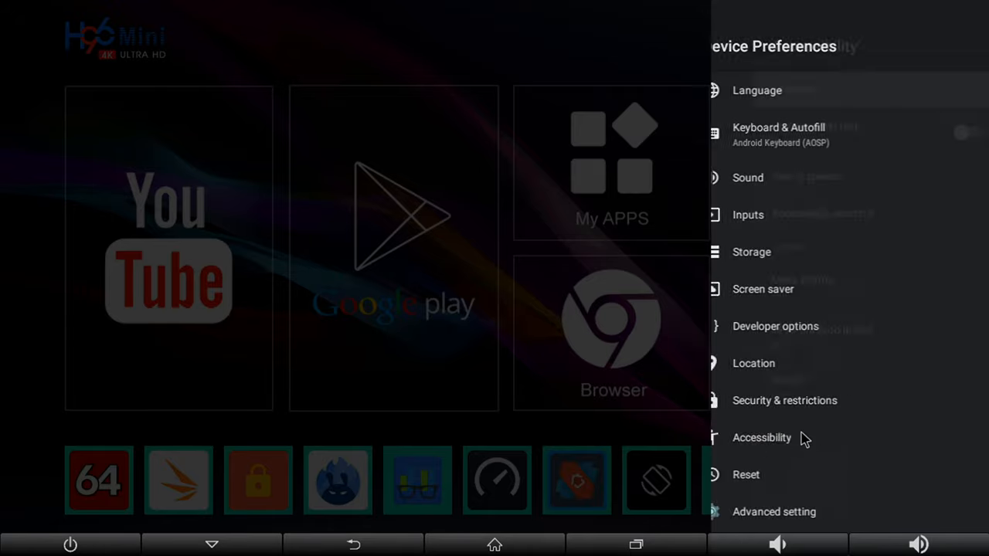
pyautogui.click(761, 437)
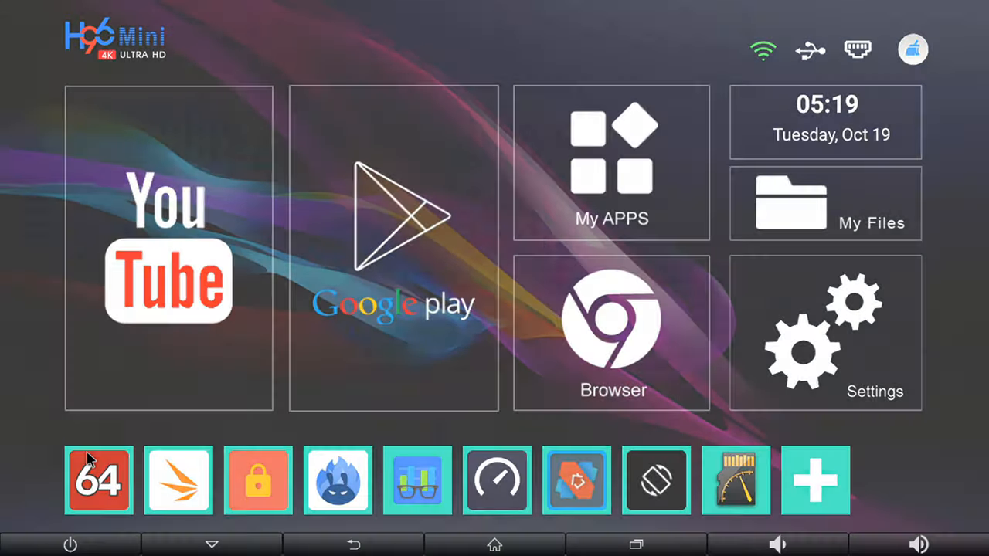
# Step: Launch AIDA64 and review the network details and connected USB devices
pyautogui.click(97, 479)
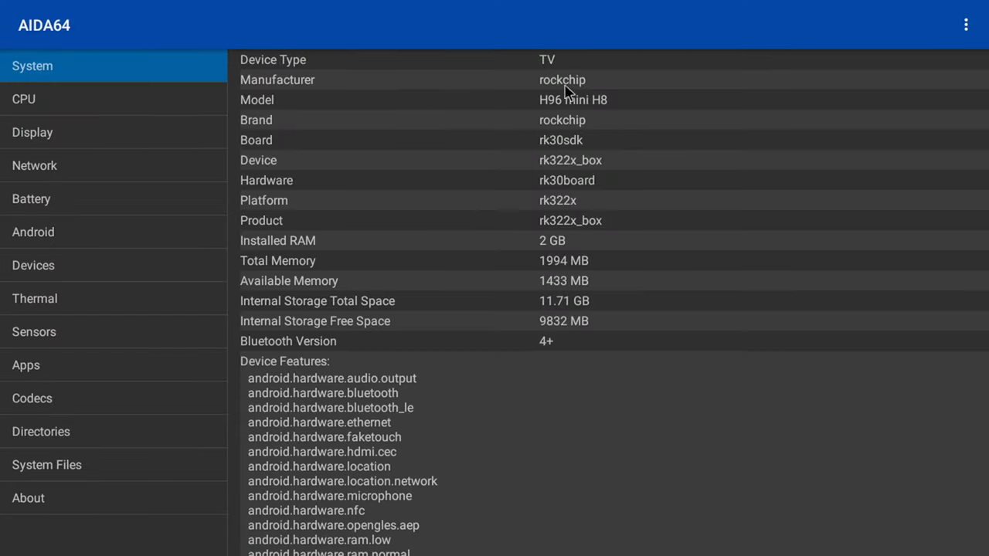
pyautogui.moveTo(606, 241)
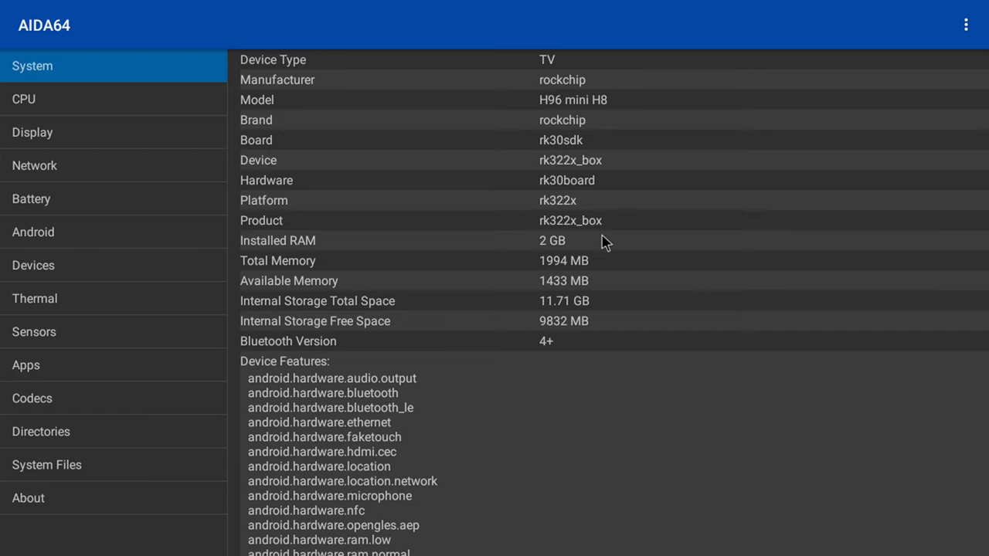
pyautogui.moveTo(547, 185)
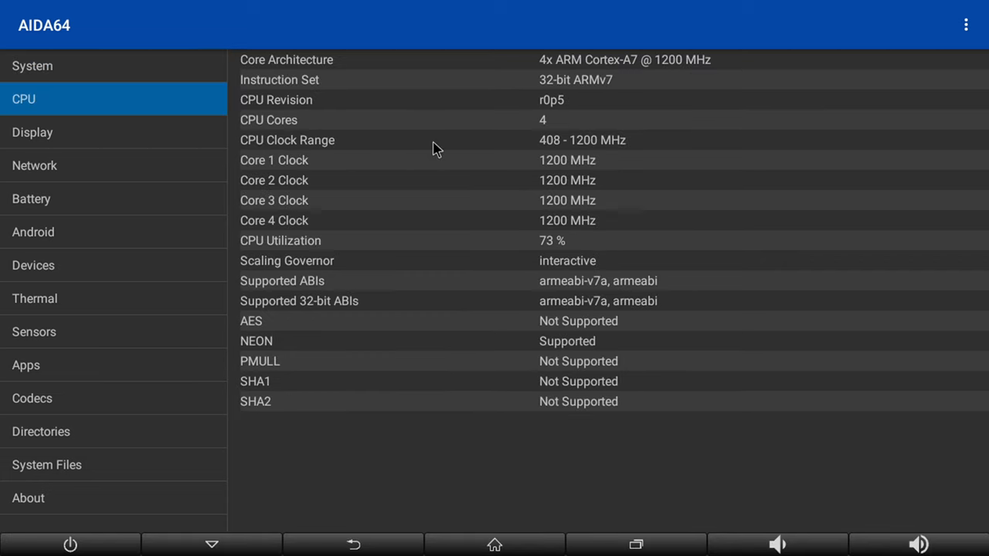
pyautogui.moveTo(661, 106)
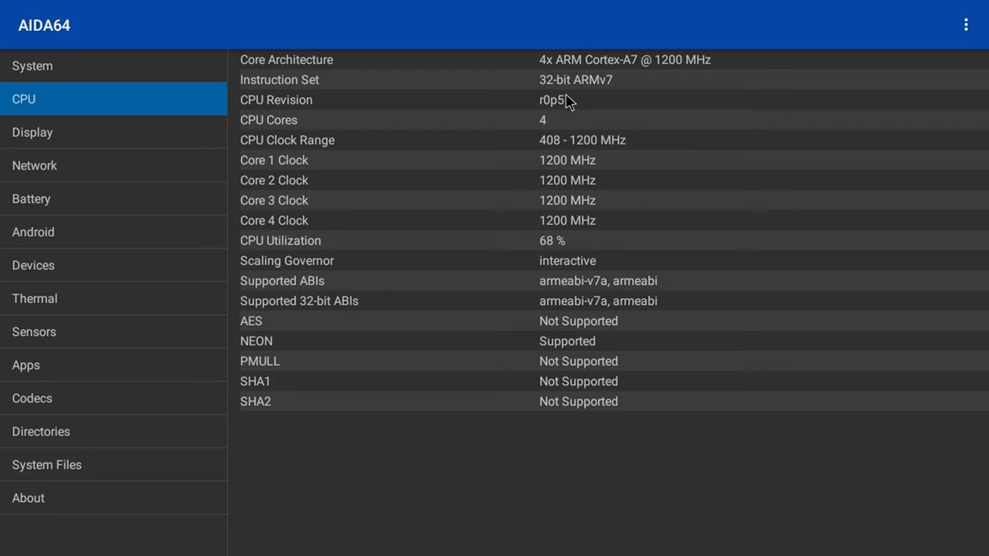
pyautogui.moveTo(633, 74)
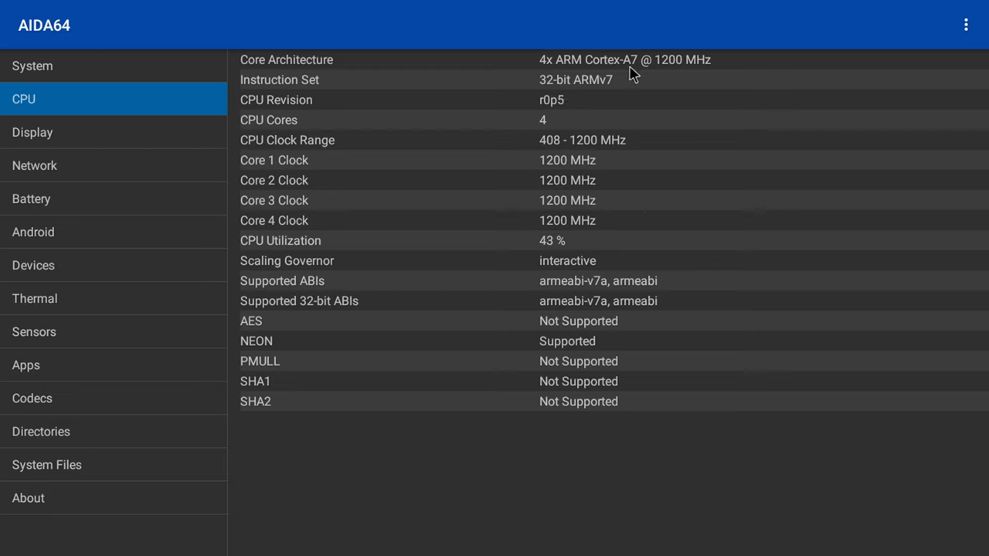
pyautogui.moveTo(618, 151)
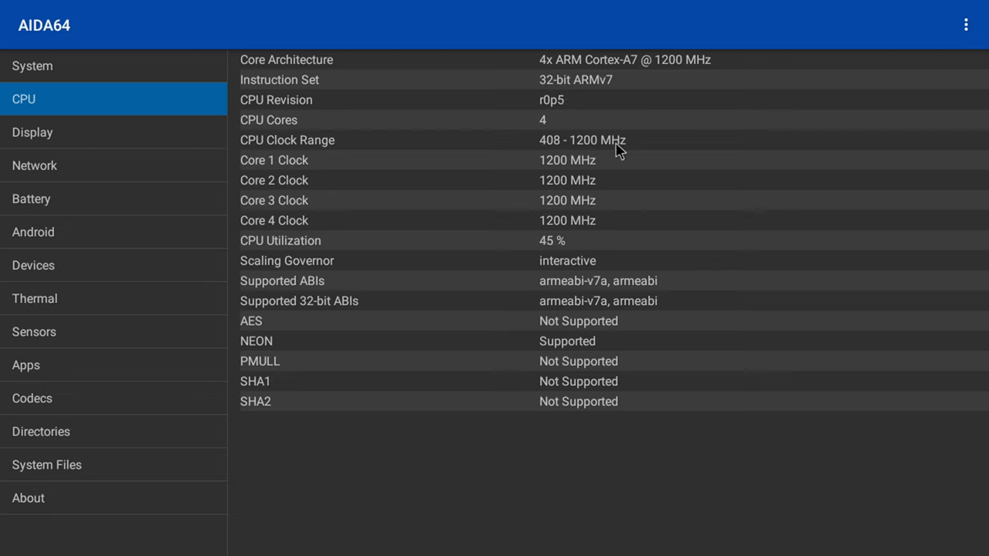
pyautogui.moveTo(553, 223)
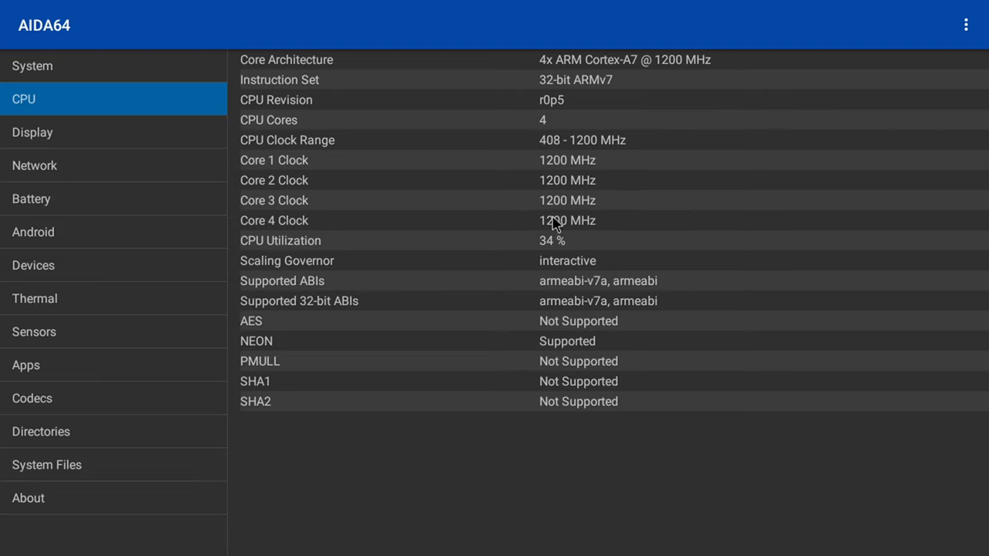
pyautogui.moveTo(368, 323)
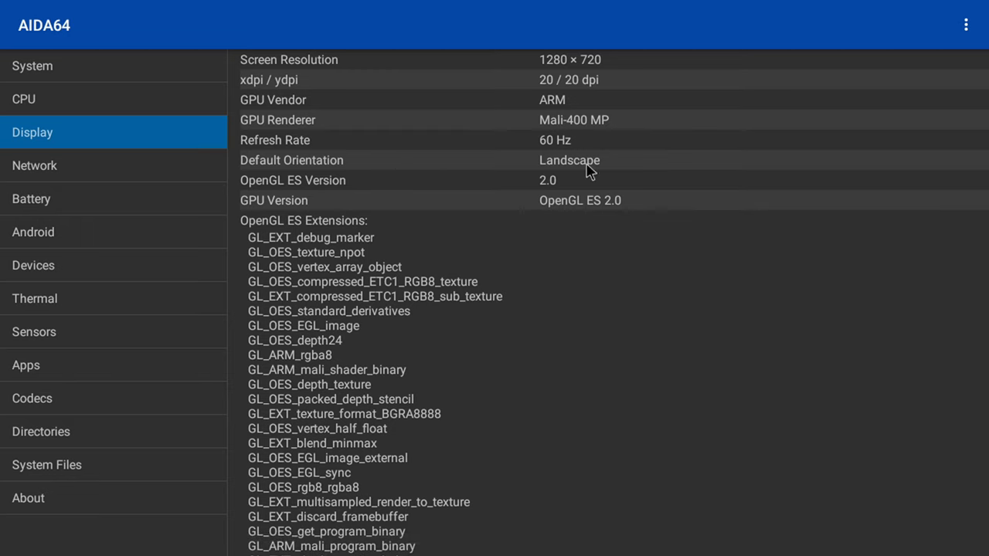
pyautogui.moveTo(562, 210)
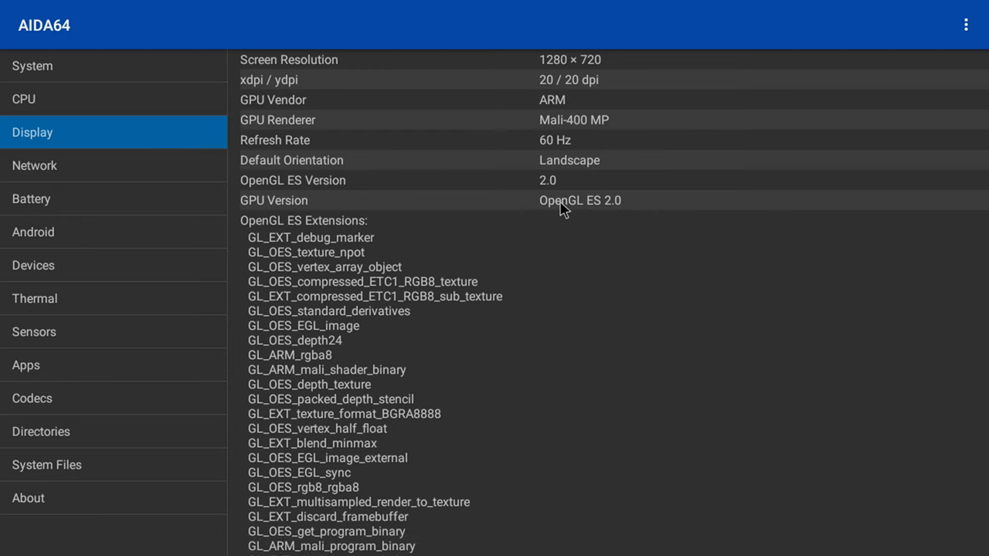
pyautogui.click(34, 166)
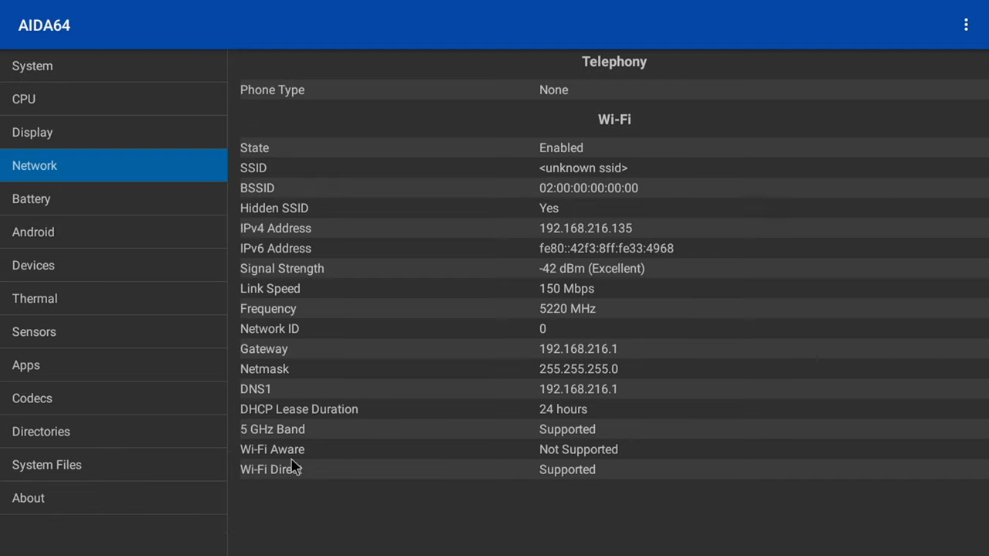
pyautogui.moveTo(560, 440)
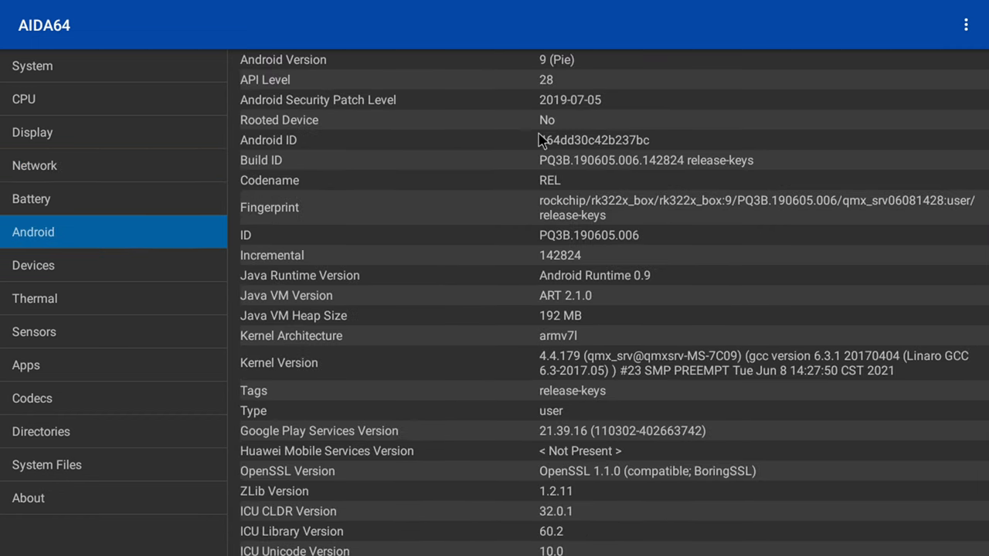
pyautogui.moveTo(142, 301)
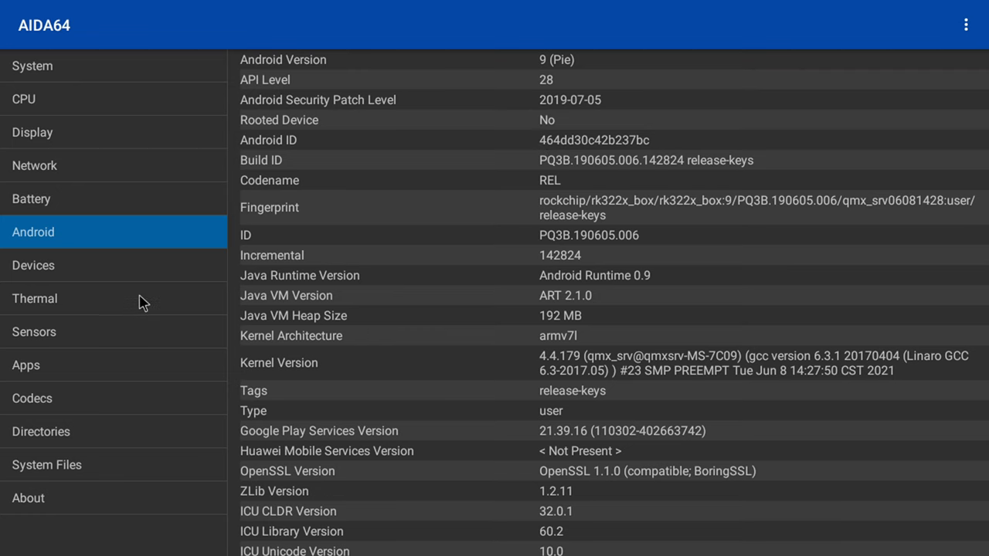
pyautogui.click(34, 266)
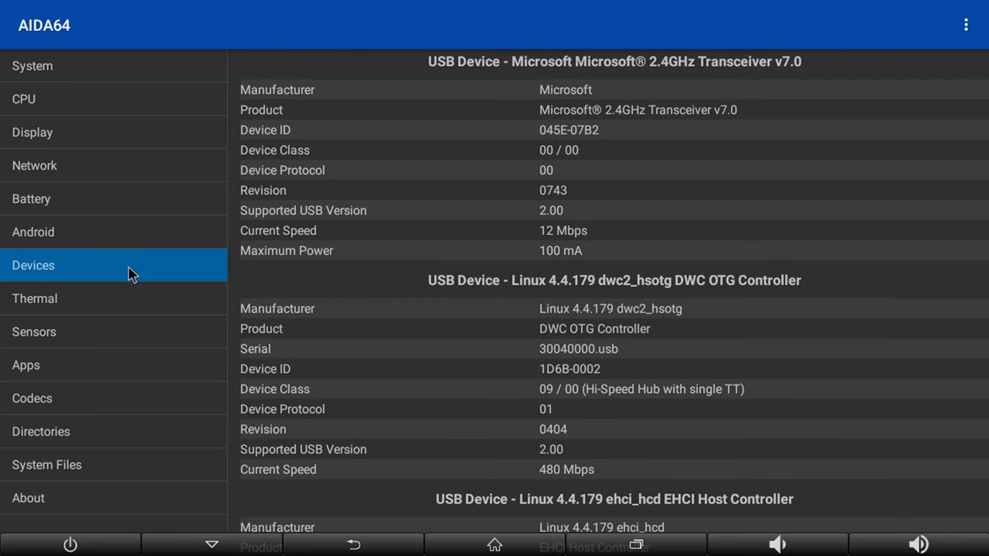
pyautogui.moveTo(136, 299)
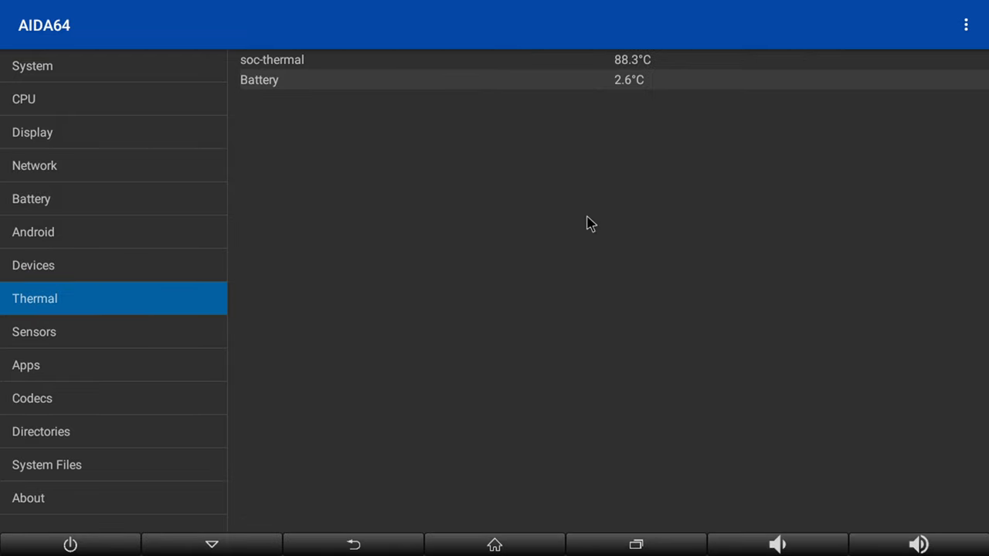
pyautogui.moveTo(632, 83)
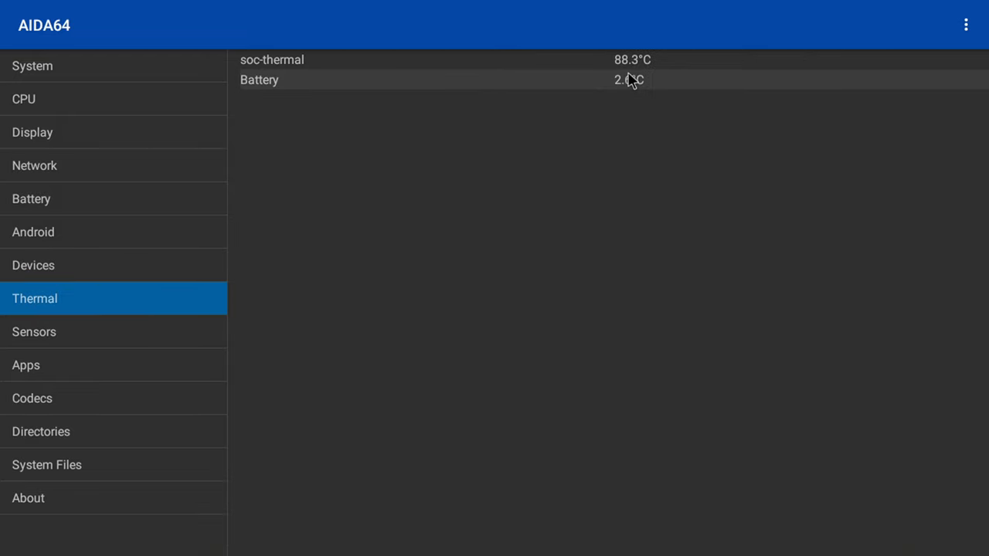
pyautogui.moveTo(158, 398)
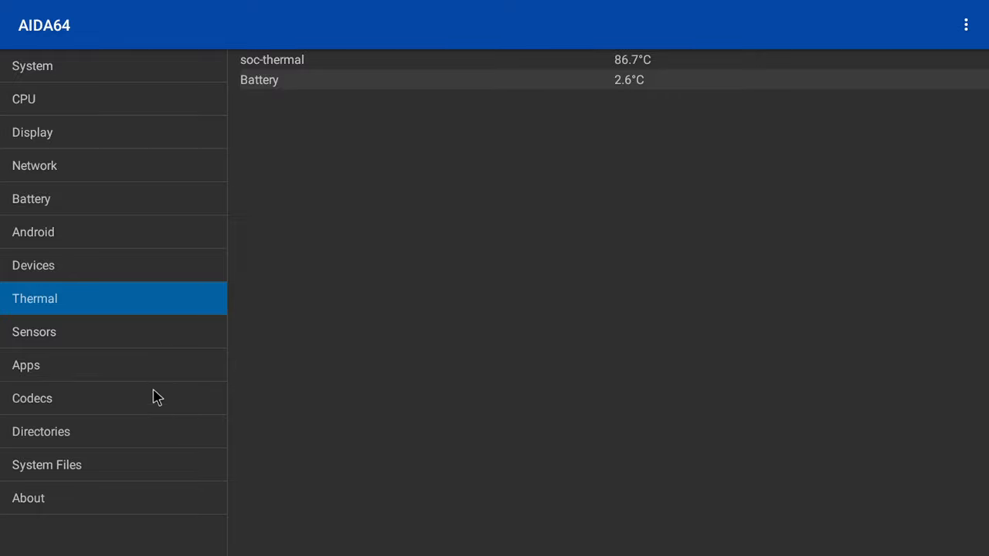
# Step: Browse the list of supported codecs in AIDA64
pyautogui.click(32, 398)
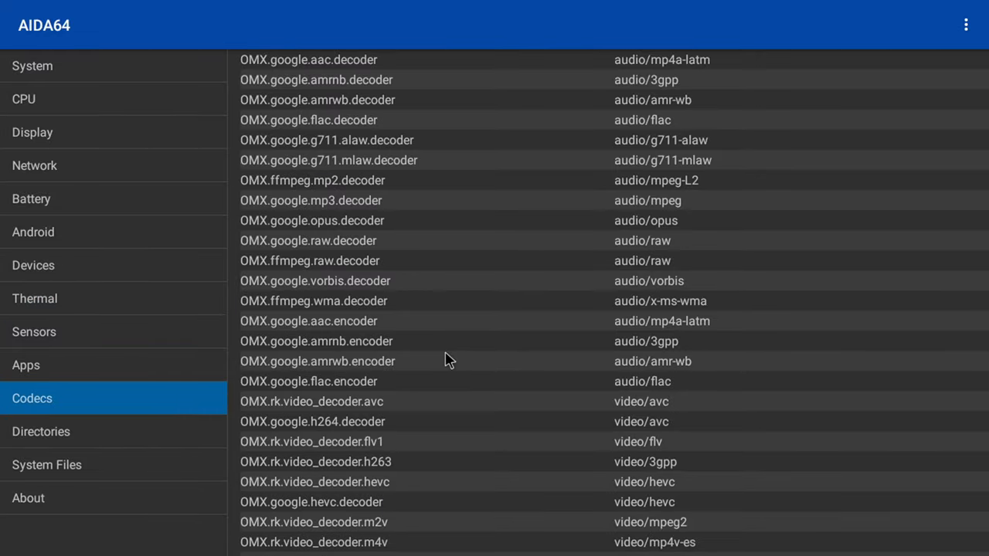
pyautogui.scroll(-3)
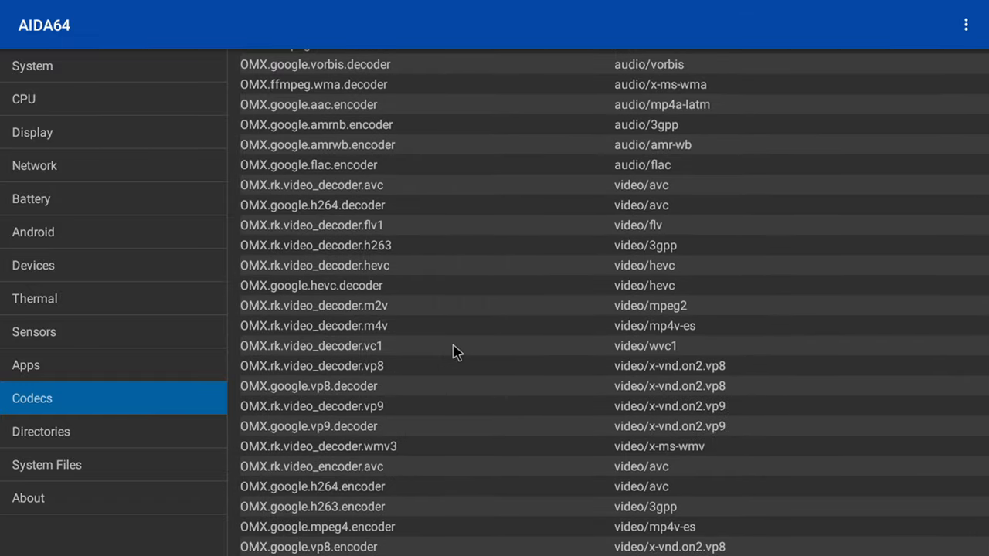
pyautogui.scroll(3)
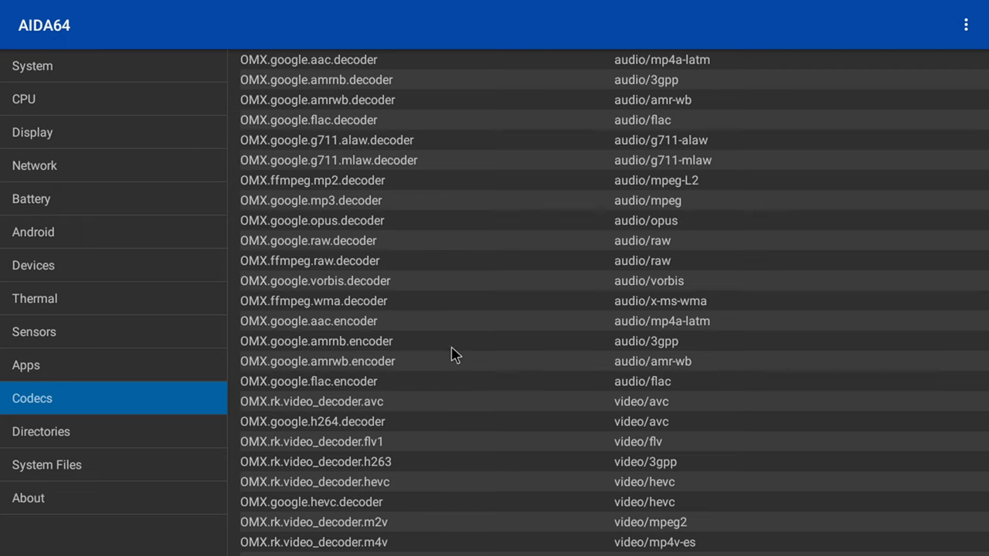
pyautogui.moveTo(442, 349)
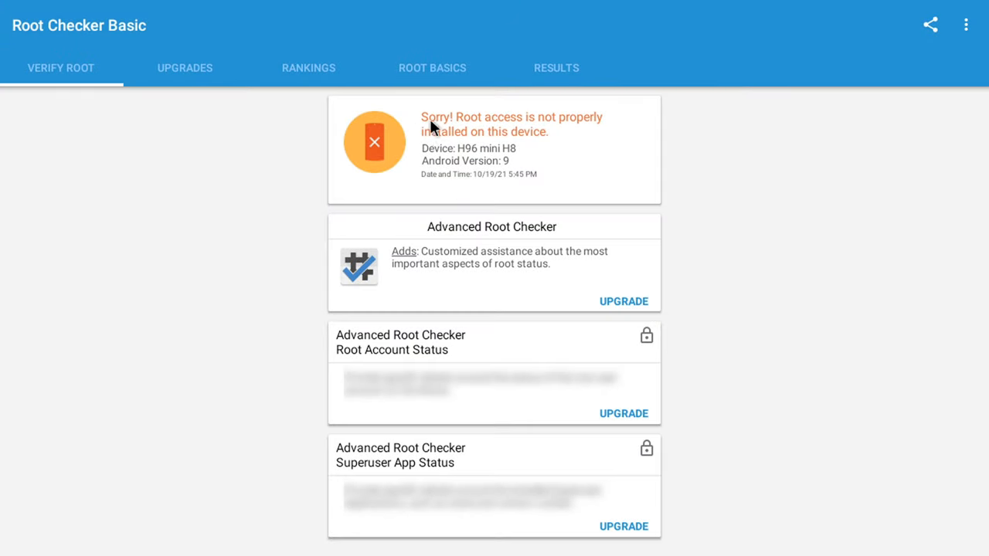
pyautogui.moveTo(476, 182)
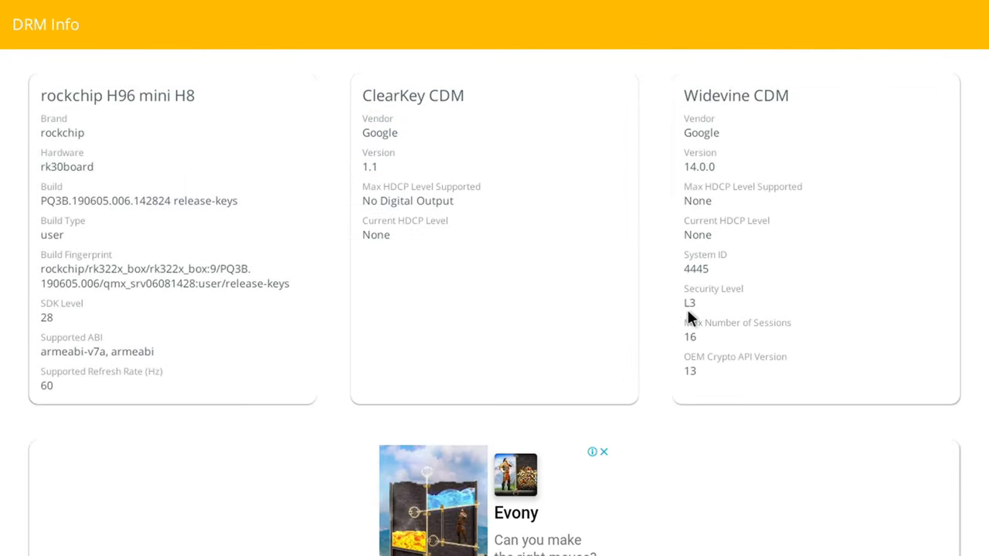
pyautogui.moveTo(703, 215)
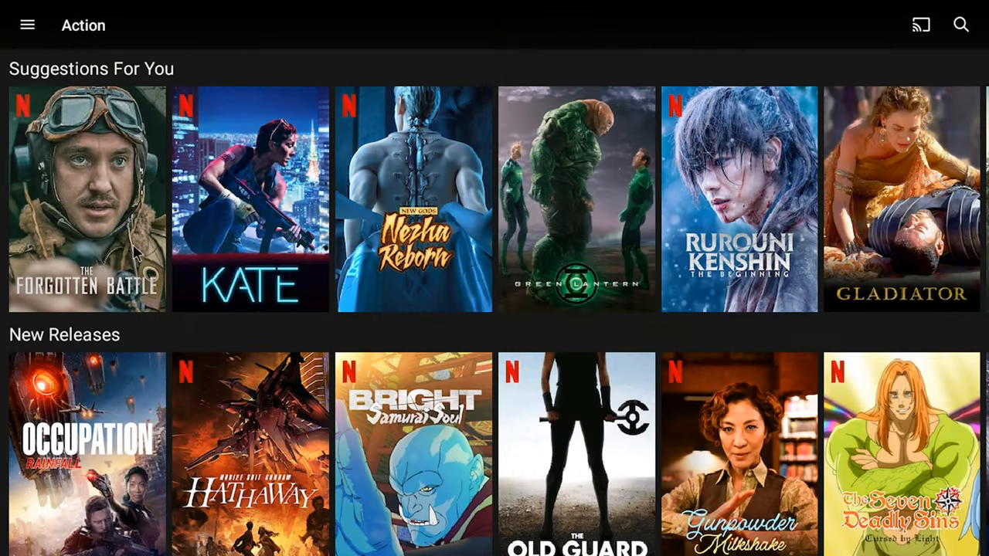
# Step: Launch YouTube and play the Costa Rica 4K 60fps HDR video
pyautogui.click(251, 199)
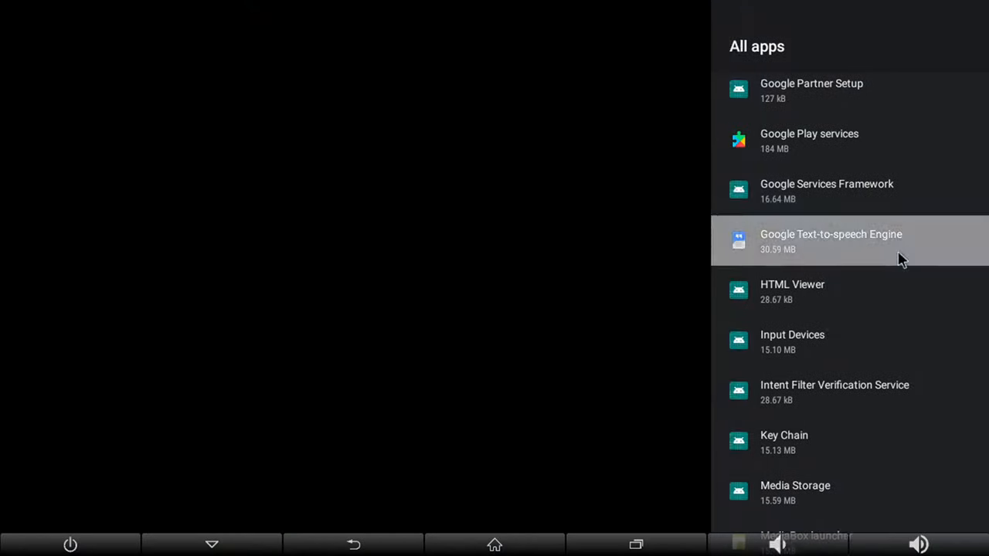
pyautogui.click(831, 239)
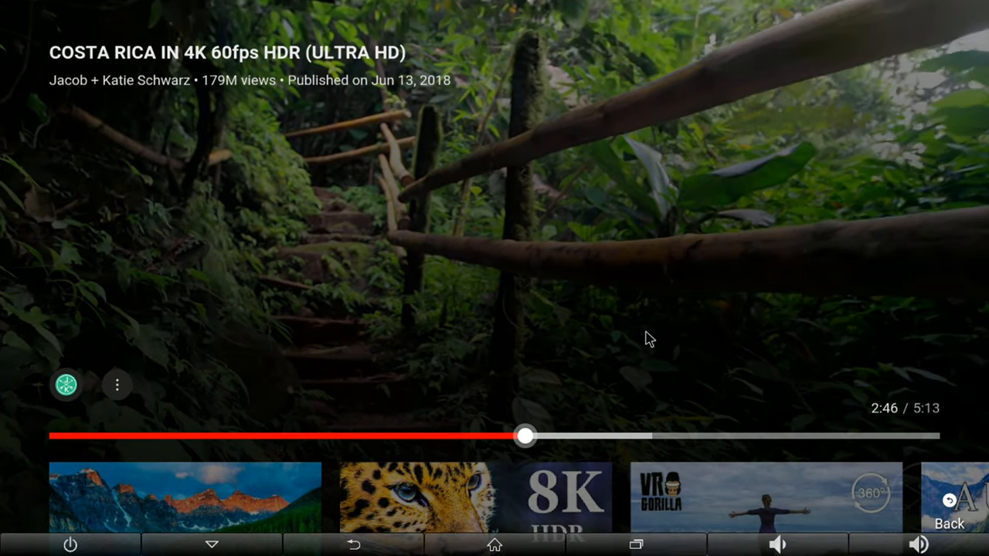
# Step: Exit YouTube to the Nova Launcher home screen with Chrome, VLC and Play Store
pyautogui.click(494, 544)
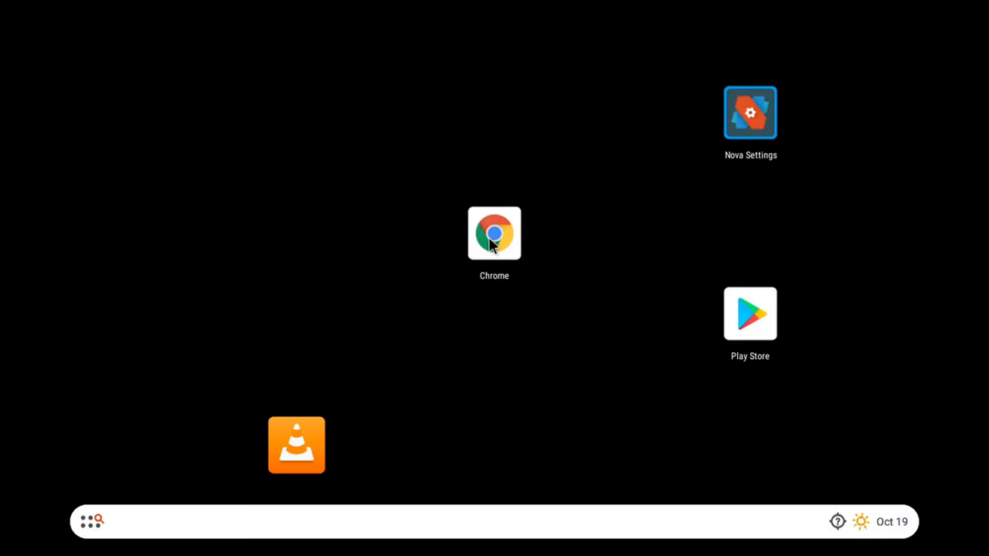
pyautogui.moveTo(494, 233); pyautogui.dragTo(385, 153)
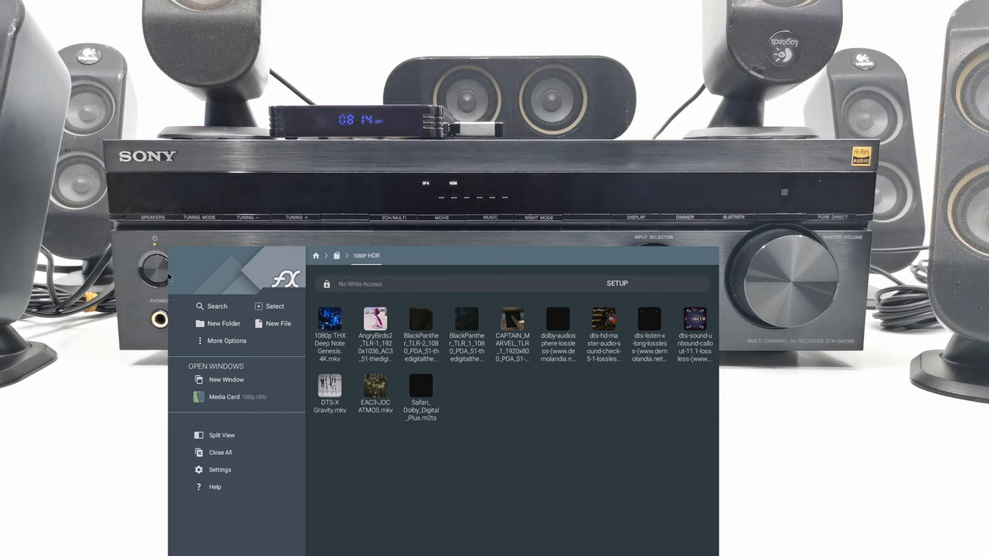
pyautogui.moveTo(337, 352)
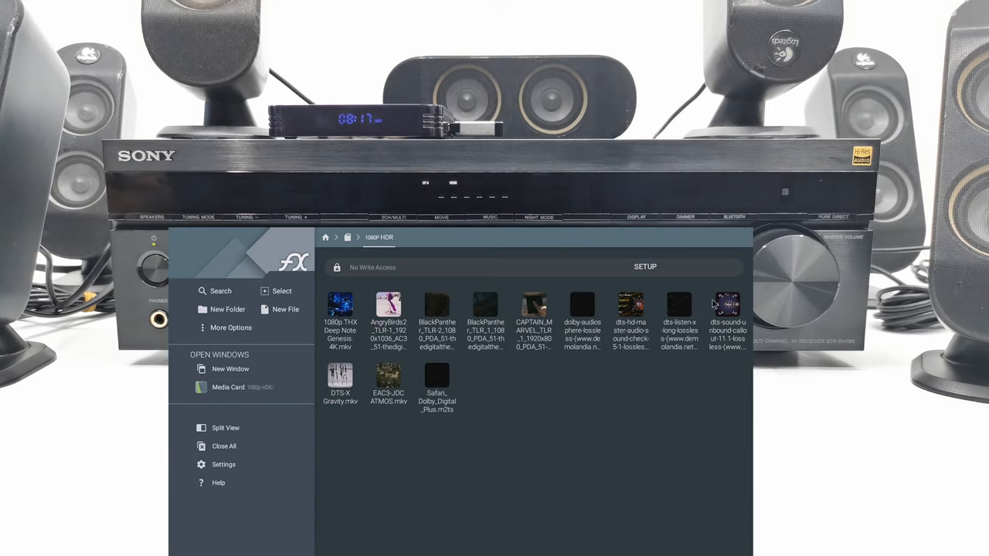
pyautogui.moveTo(637, 346)
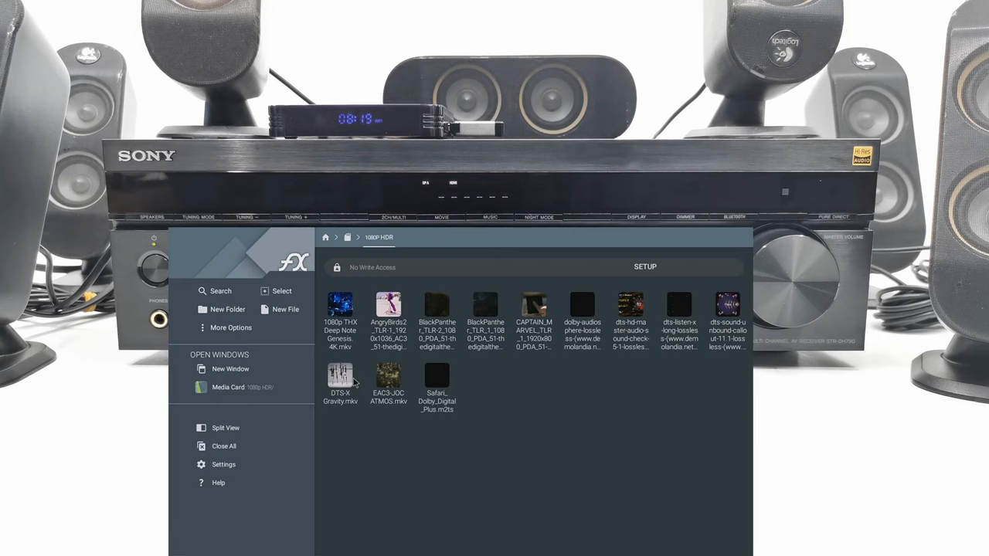
pyautogui.moveTo(369, 368)
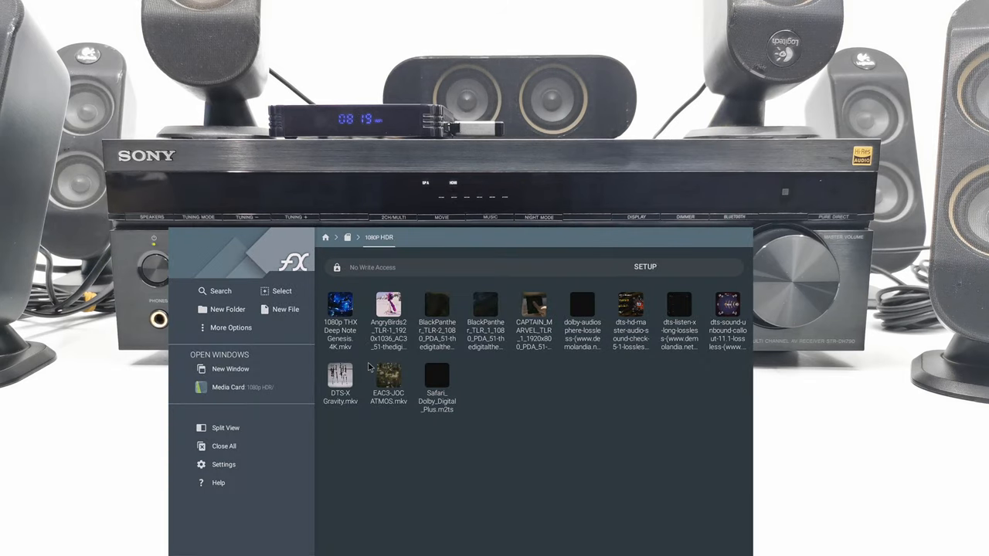
# Step: Enter the Dolby Vision folder of 4K HDR sample clips on the media card
pyautogui.doubleClick(387, 378)
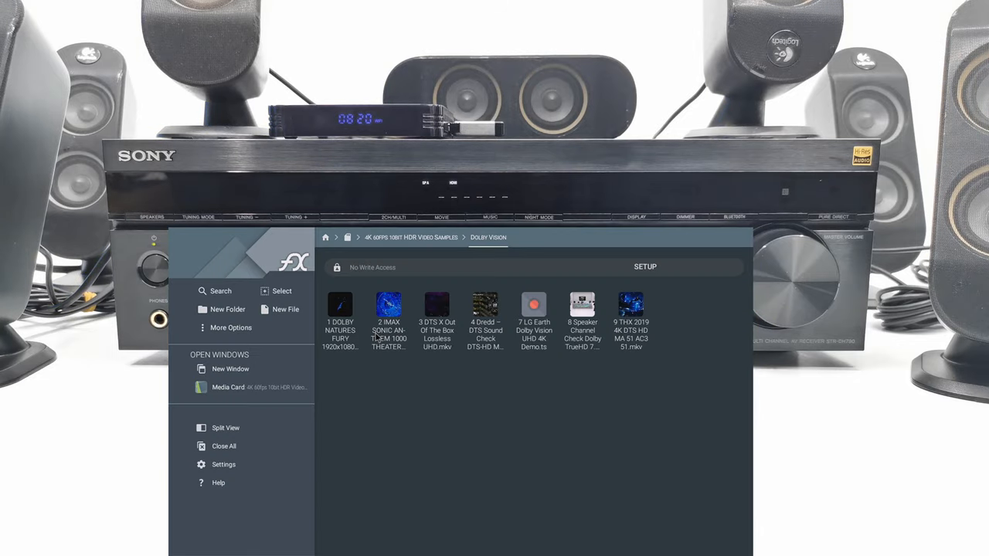
pyautogui.moveTo(547, 332)
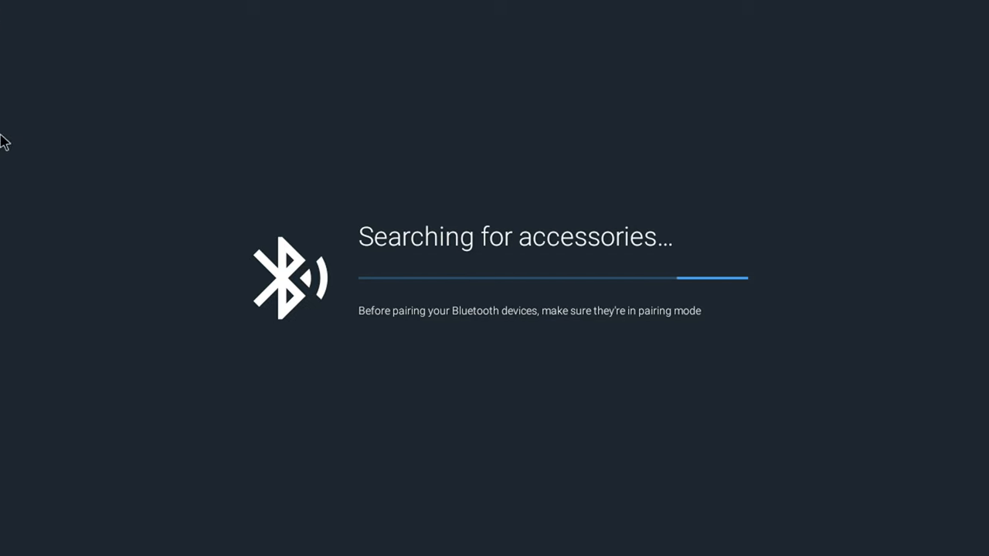
pyautogui.moveTo(425, 462)
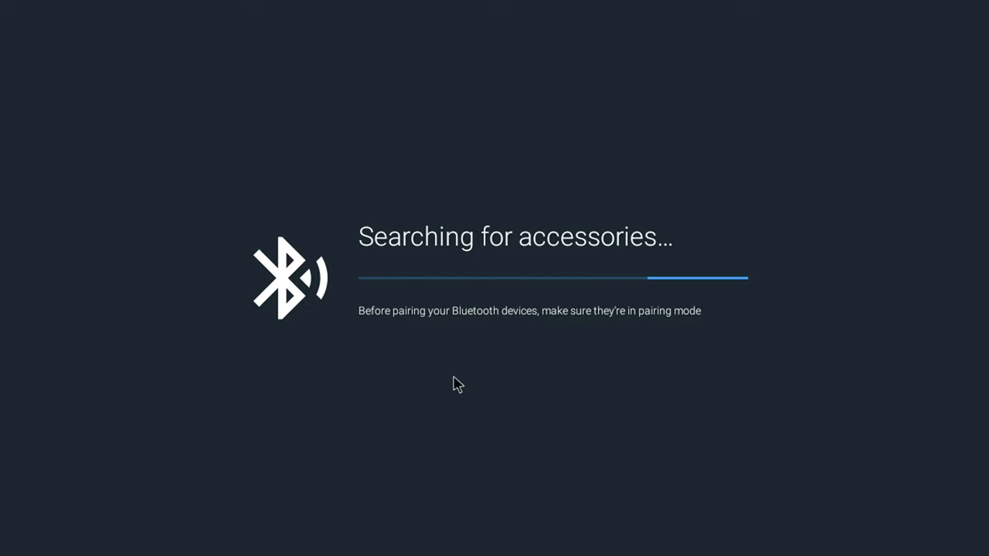
pyautogui.moveTo(527, 368)
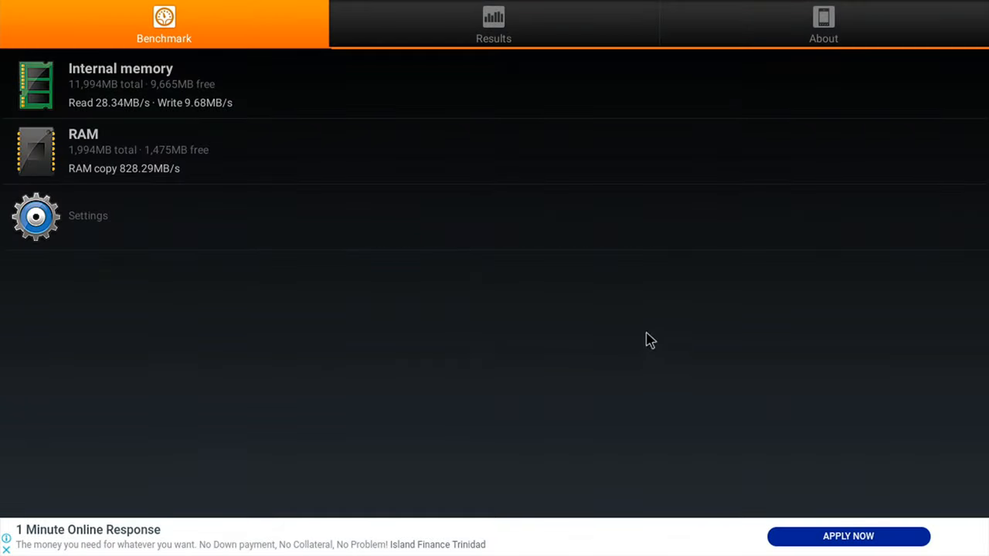
pyautogui.moveTo(124, 186)
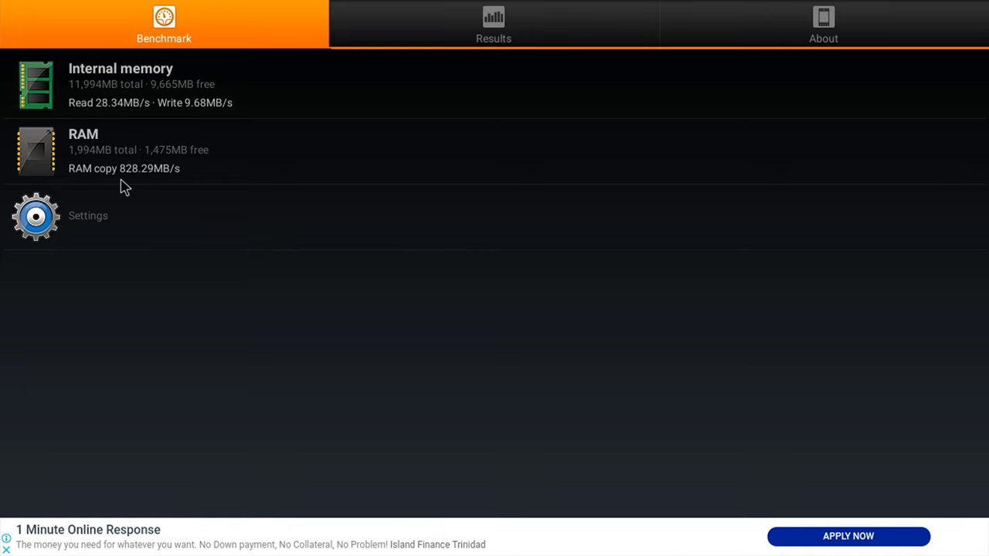
pyautogui.moveTo(186, 183)
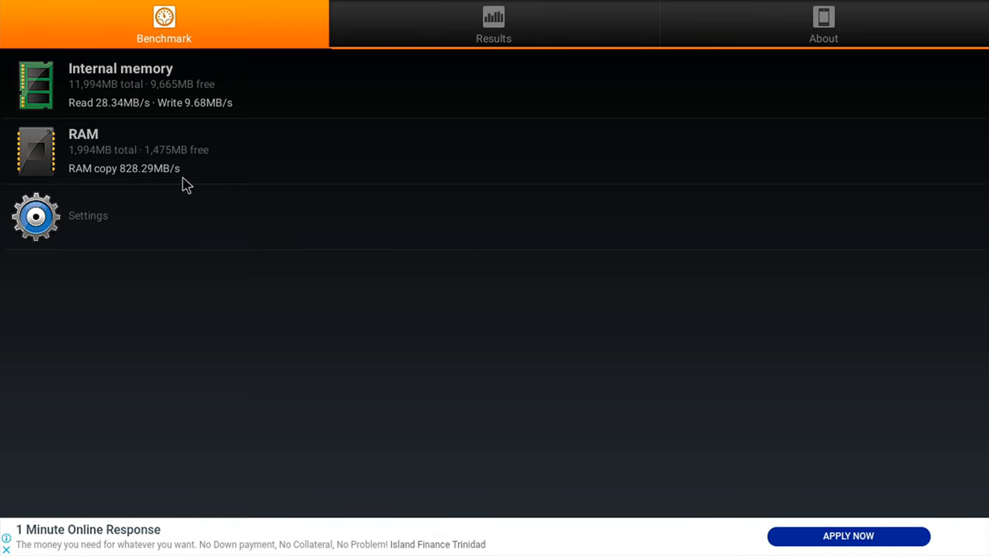
pyautogui.moveTo(93, 112)
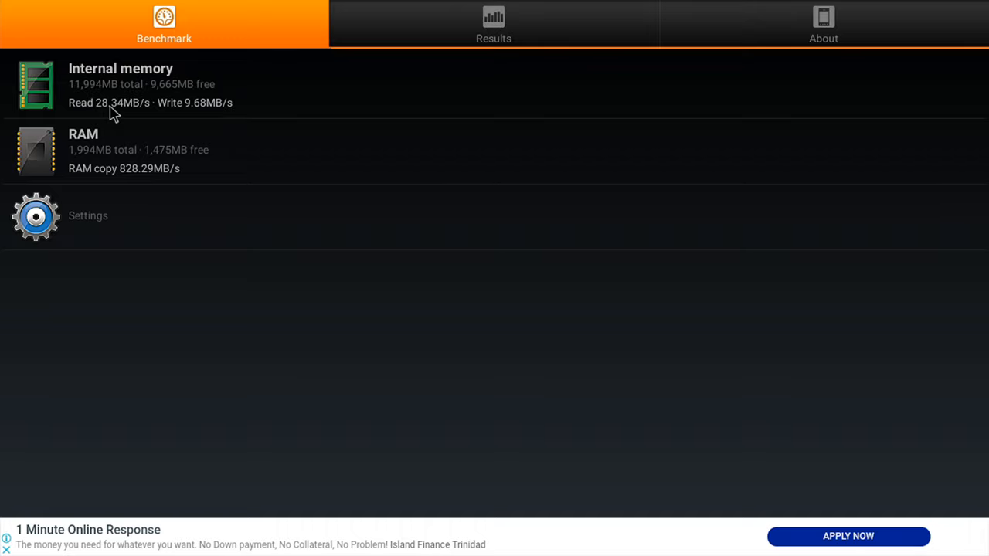
pyautogui.moveTo(191, 118)
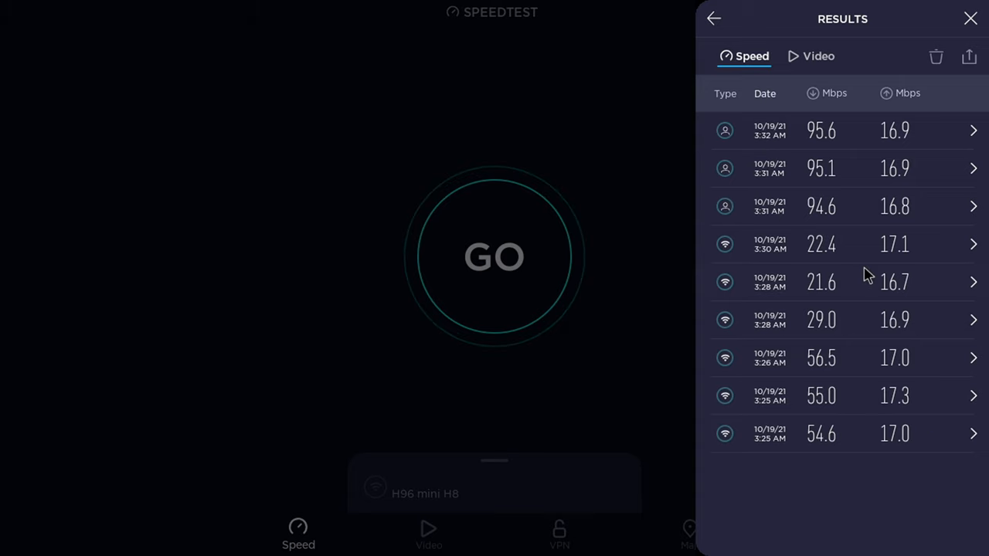
pyautogui.moveTo(817, 160)
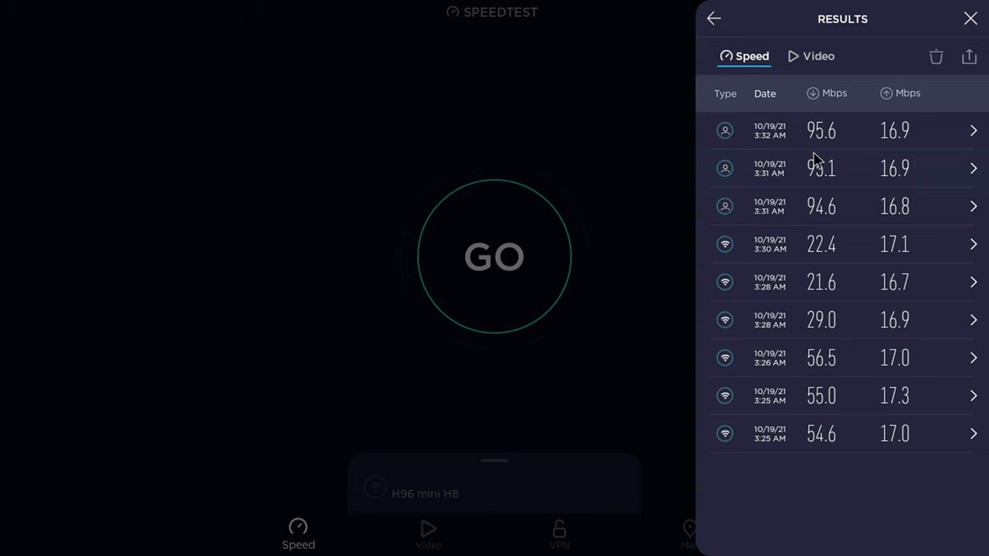
pyautogui.moveTo(924, 192)
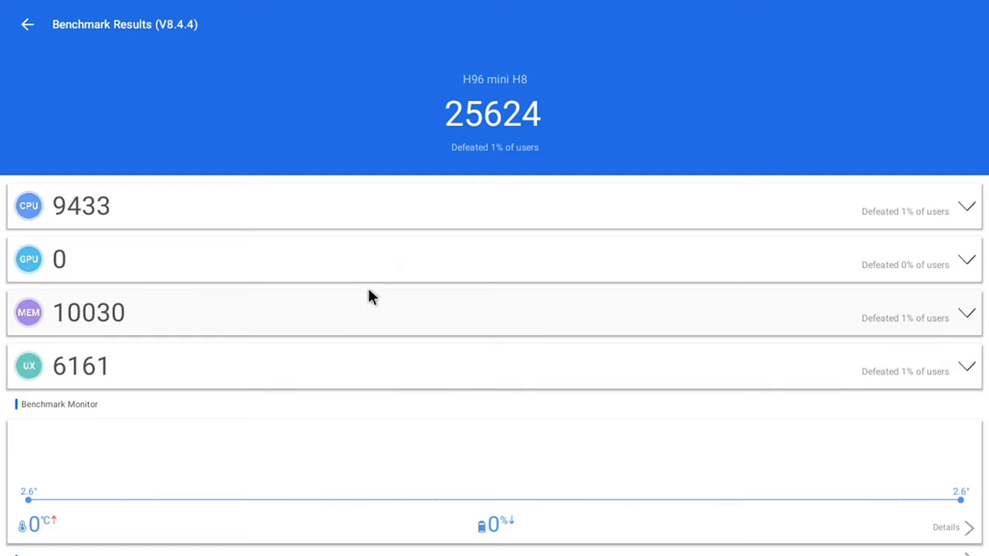
pyautogui.moveTo(486, 158)
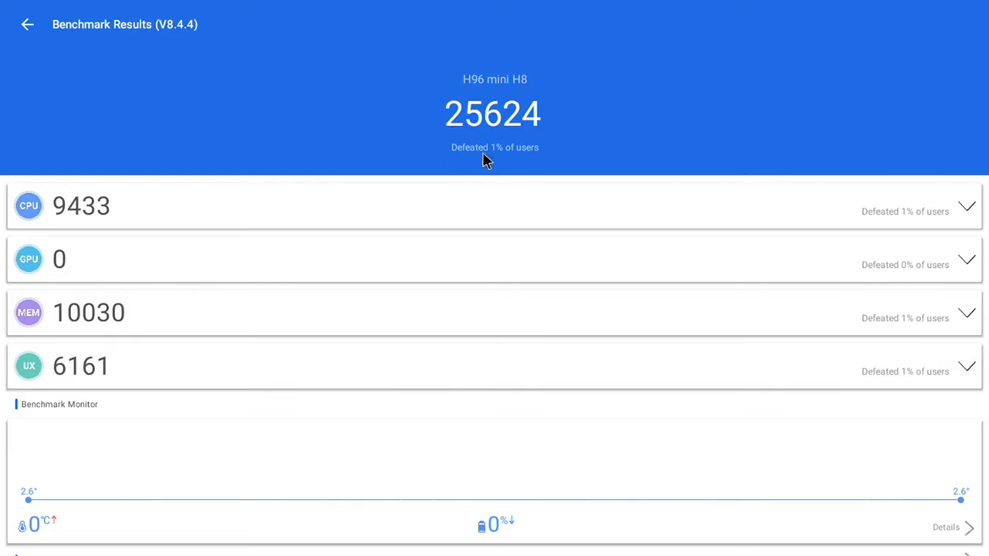
# Step: Expand the GPU score of 0 to show the Mali-400 MP tests as not supported
pyautogui.click(967, 259)
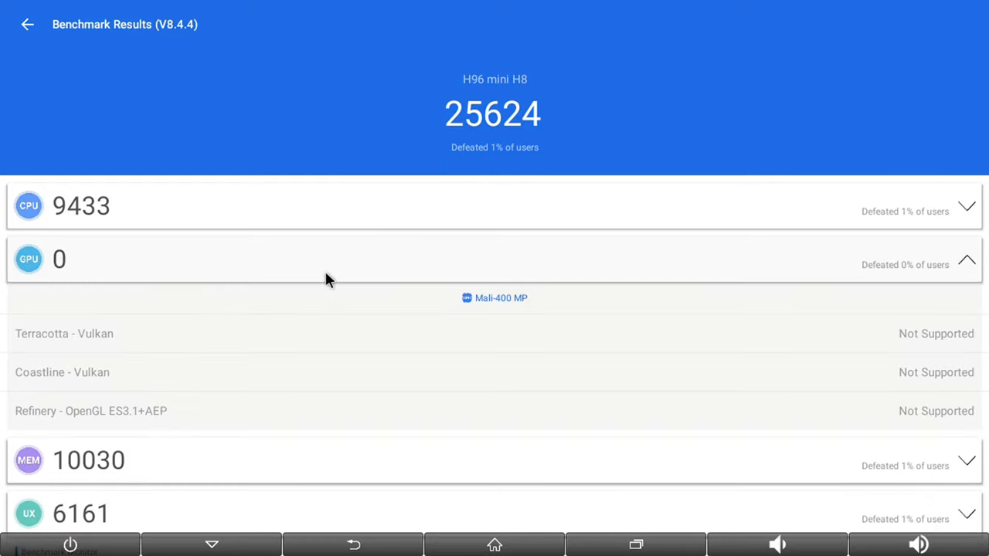
pyautogui.moveTo(434, 146)
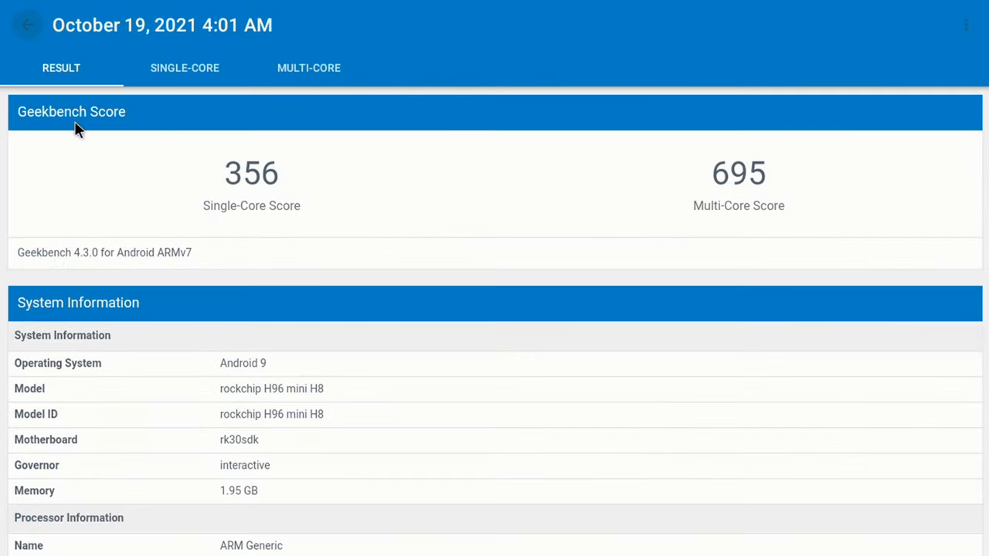
pyautogui.moveTo(161, 244)
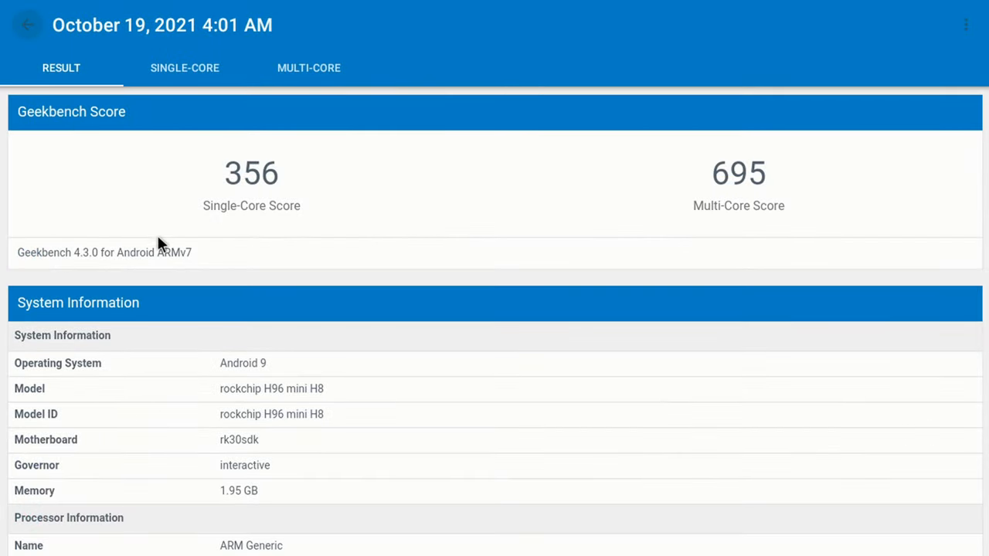
pyautogui.moveTo(241, 179)
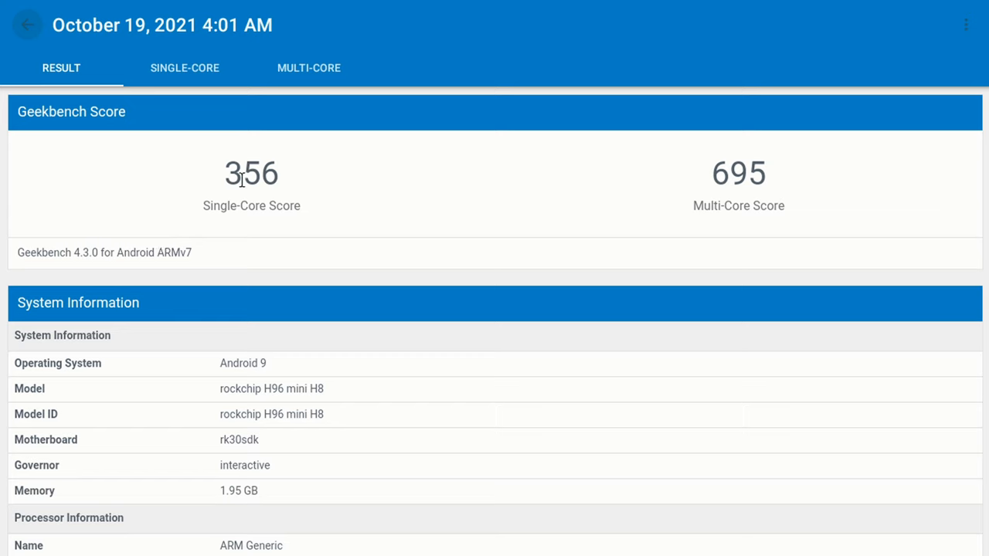
pyautogui.moveTo(608, 168)
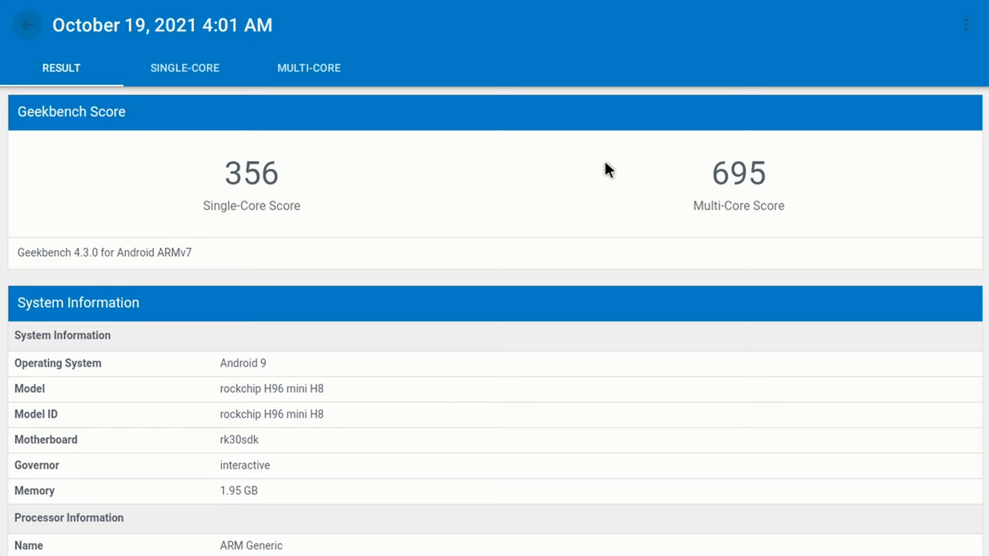
pyautogui.moveTo(745, 207)
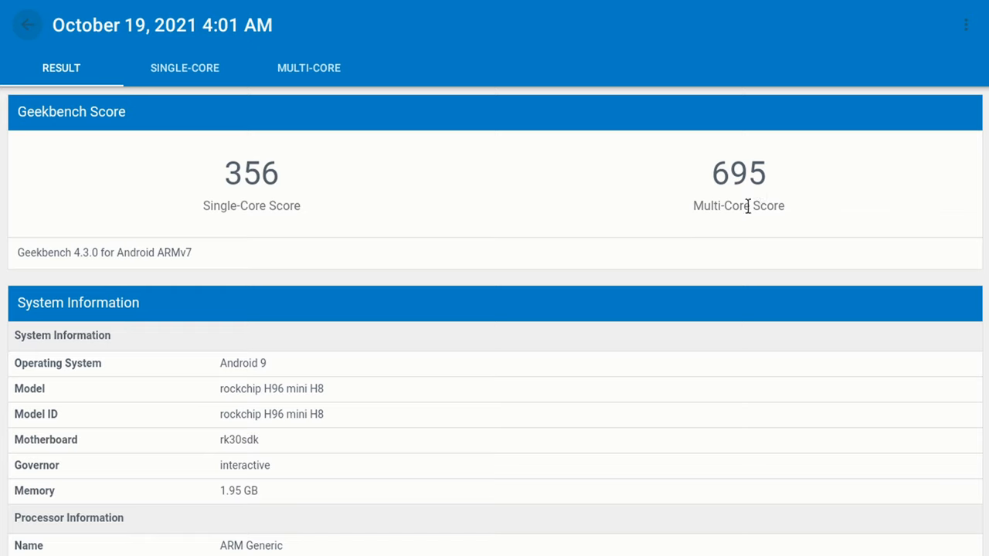
pyautogui.moveTo(569, 229)
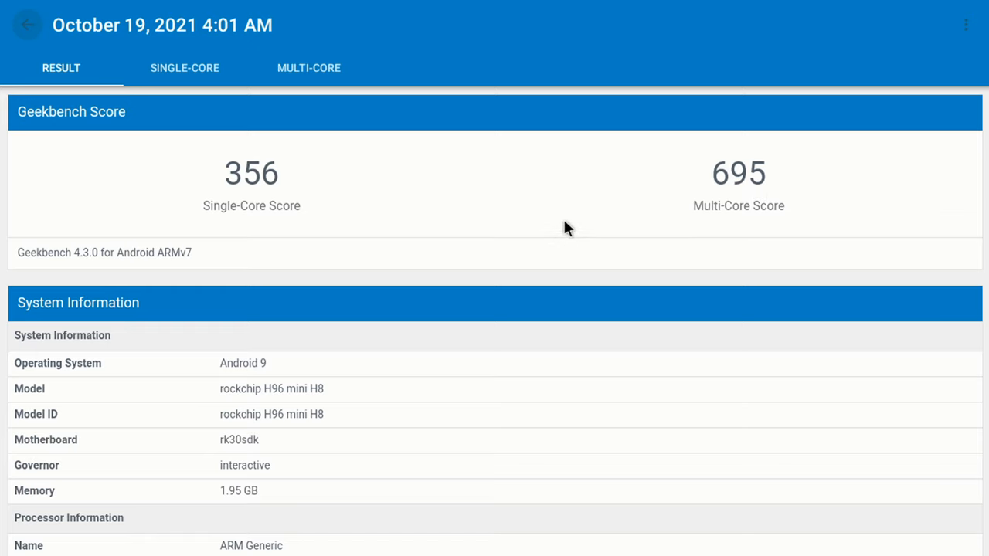
pyautogui.scroll(-3)
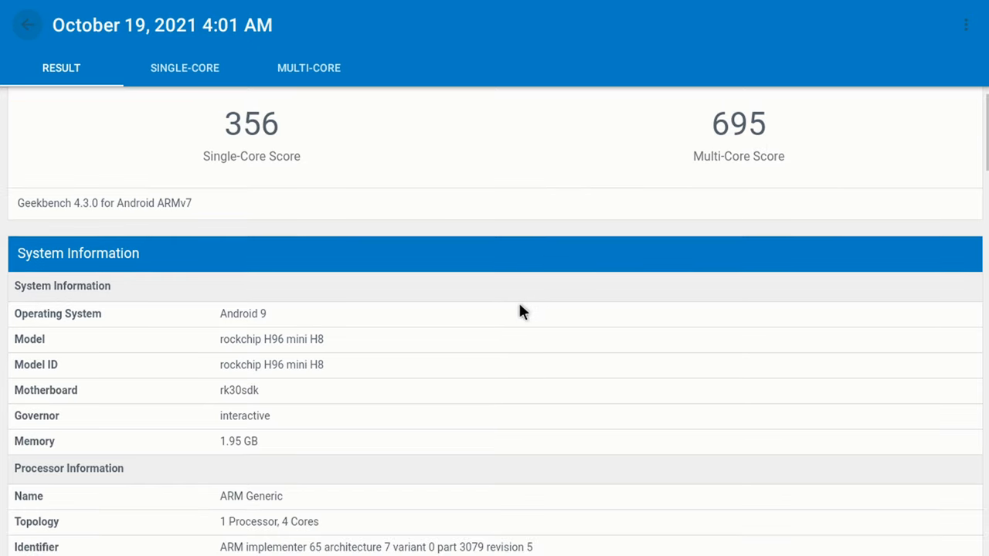
pyautogui.scroll(-3)
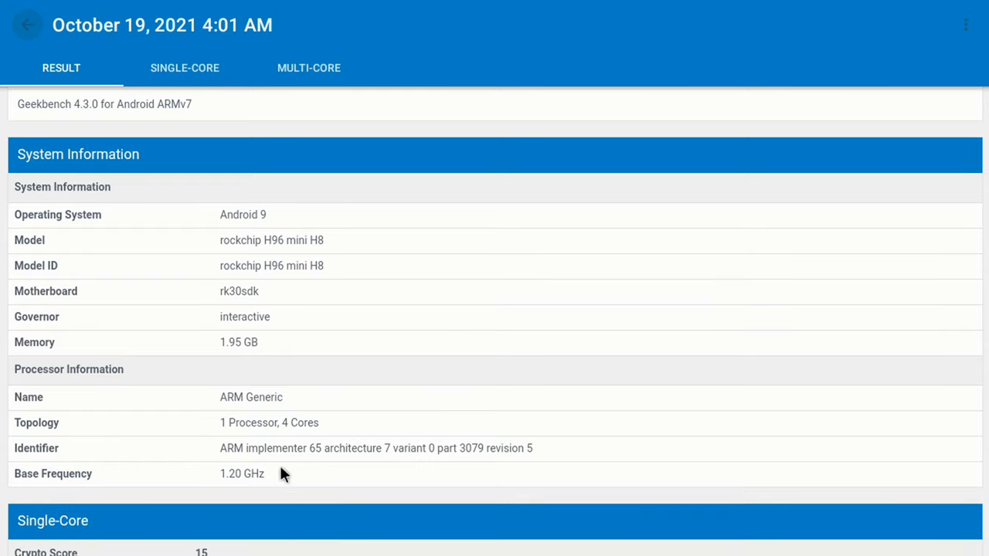
pyautogui.scroll(3)
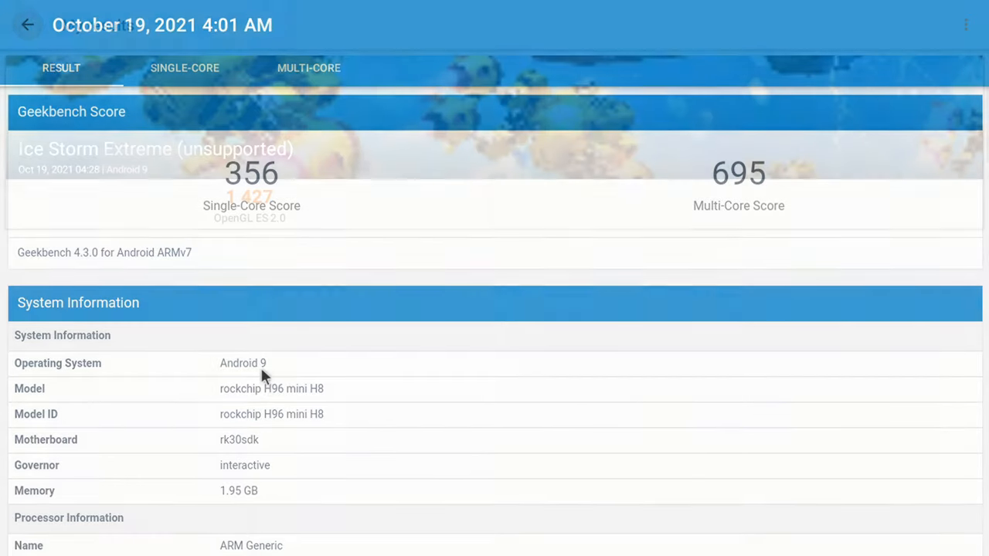
pyautogui.click(28, 25)
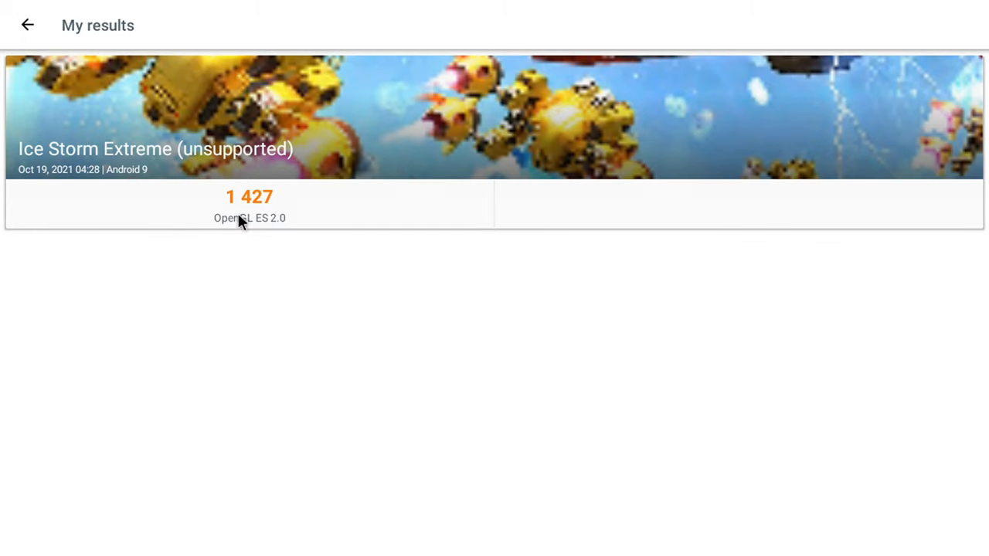
pyautogui.moveTo(277, 232)
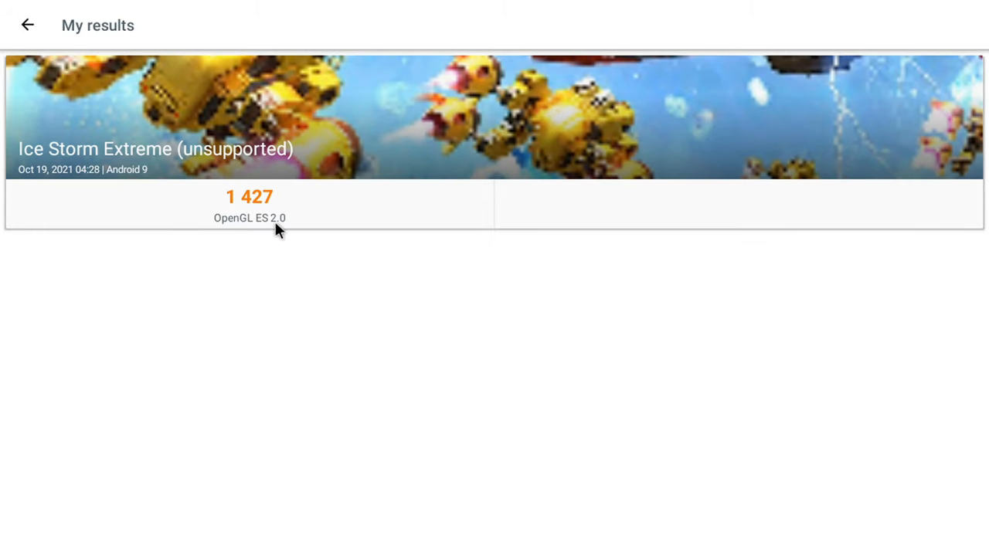
pyautogui.moveTo(49, 167)
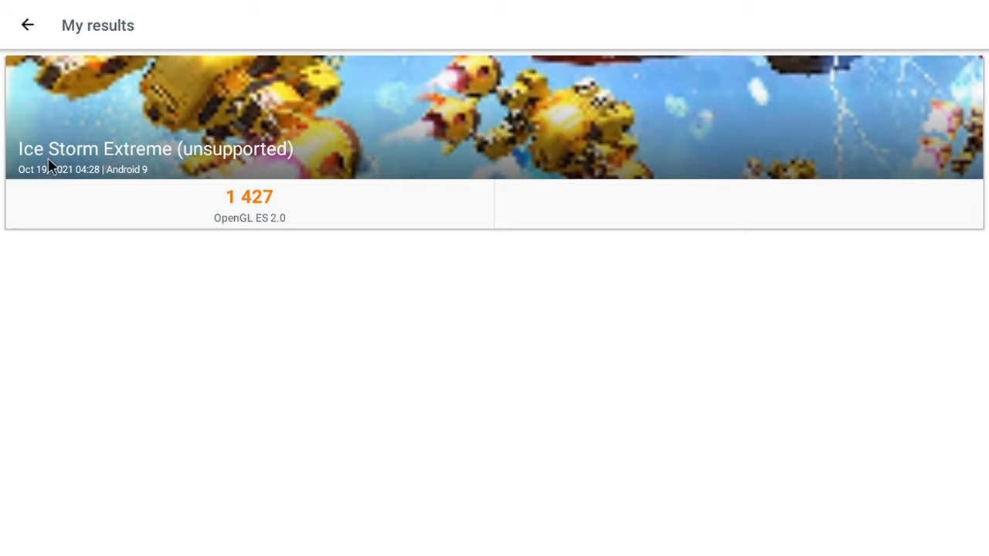
pyautogui.moveTo(215, 202)
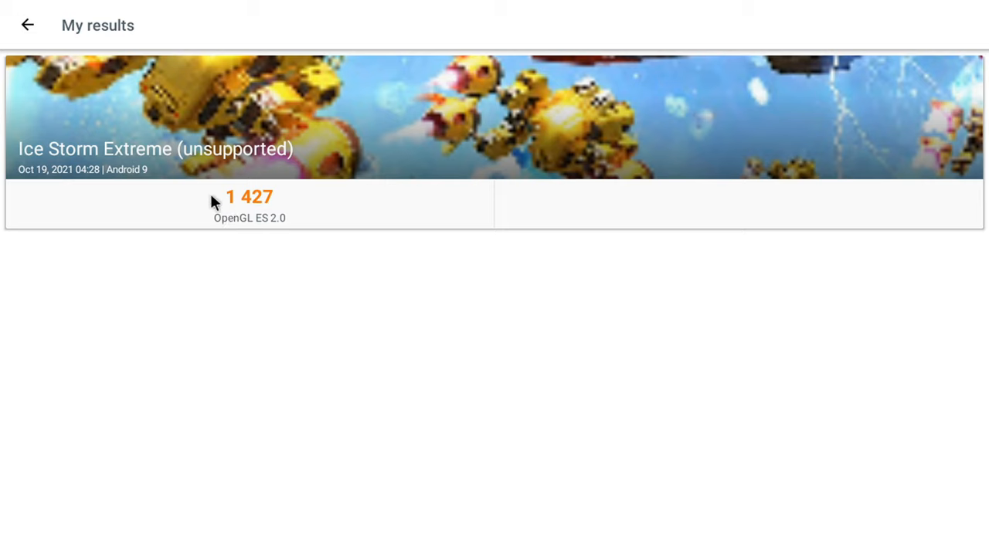
pyautogui.moveTo(244, 211)
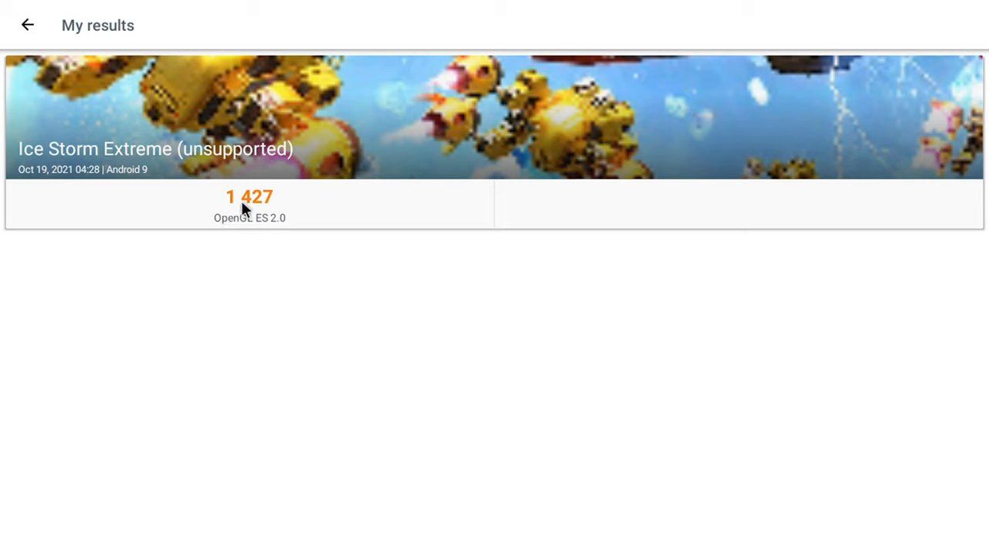
pyautogui.moveTo(276, 207)
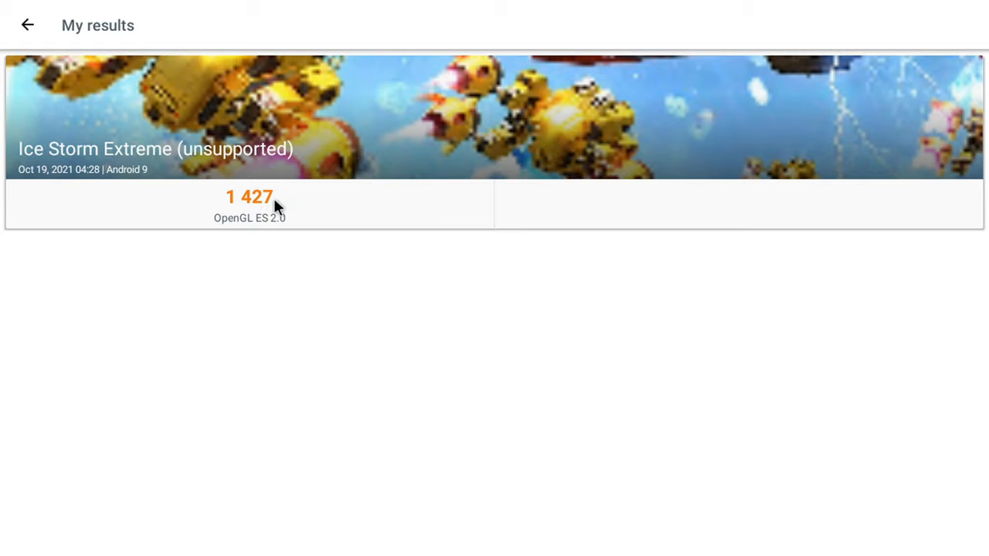
pyautogui.click(250, 196)
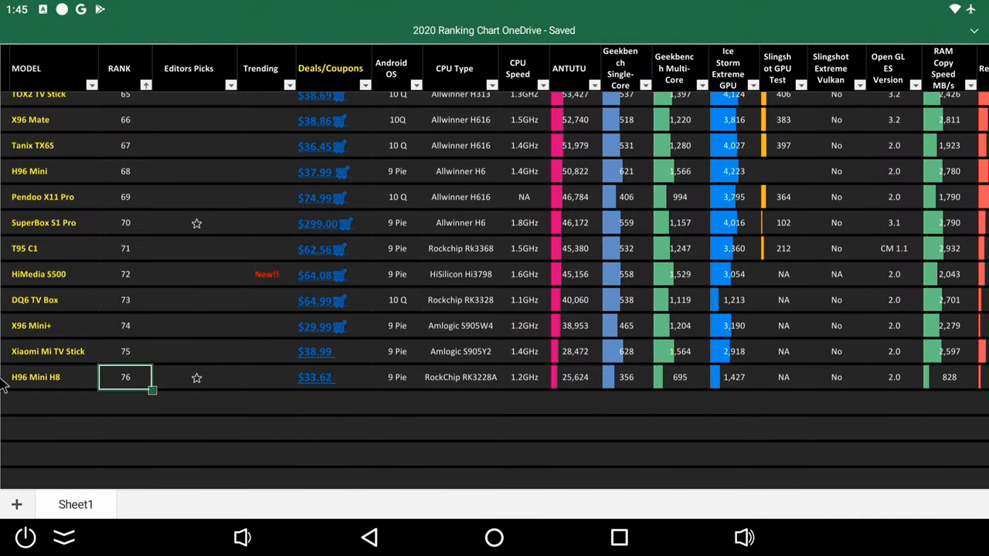
pyautogui.moveTo(121, 389)
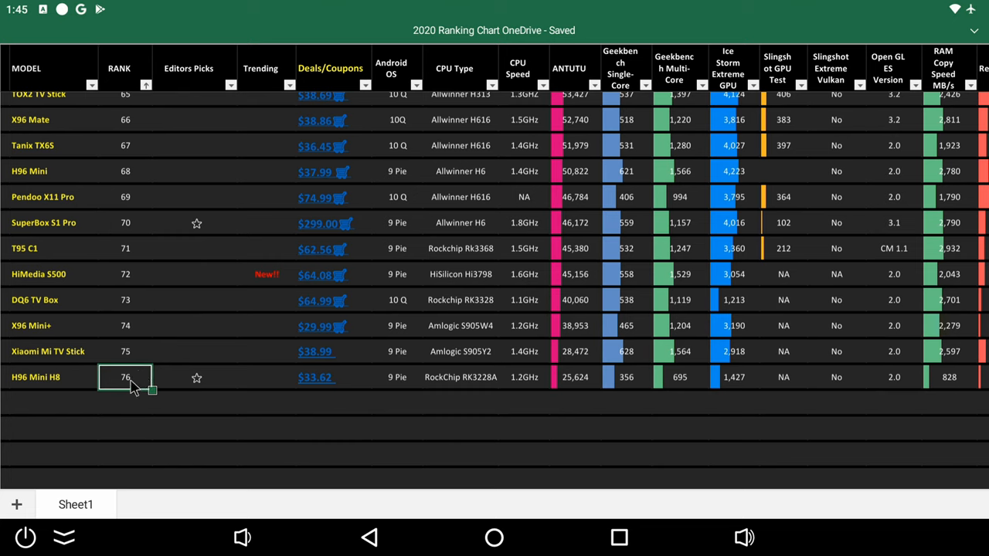
# Step: Select the H96 Mini H8 AnTuTu score, scroll to Nvidia Shield at the top and bring up its deal link options
pyautogui.click(575, 377)
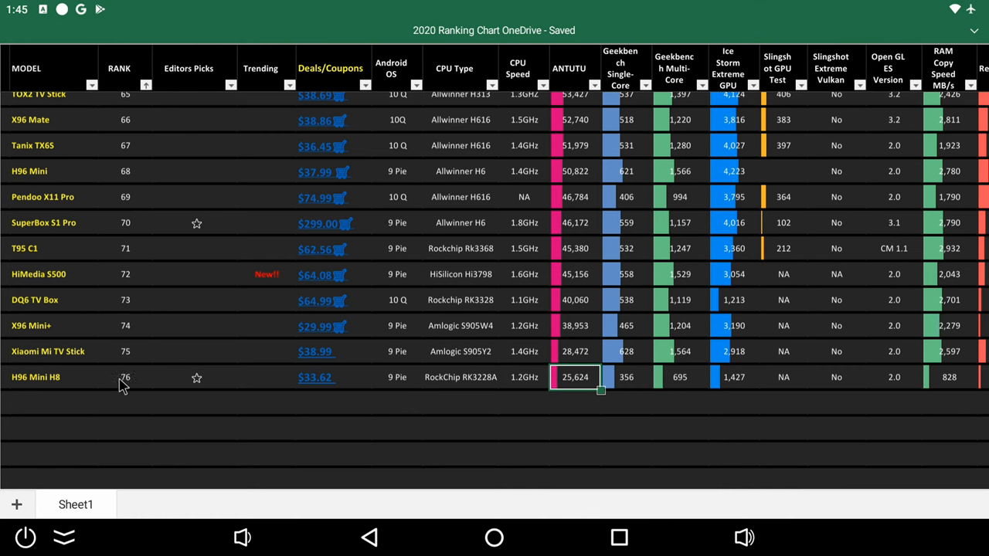
pyautogui.scroll(3)
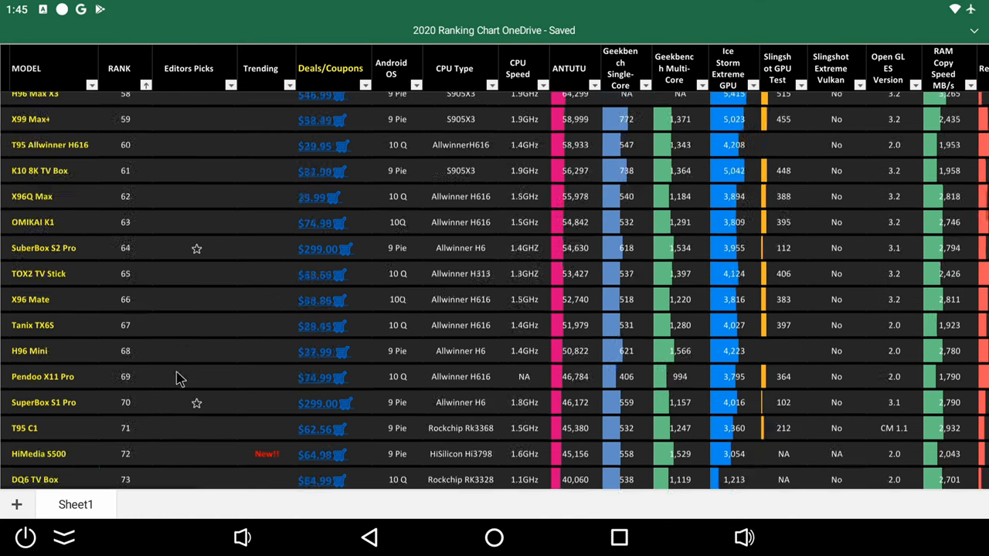
pyautogui.scroll(3)
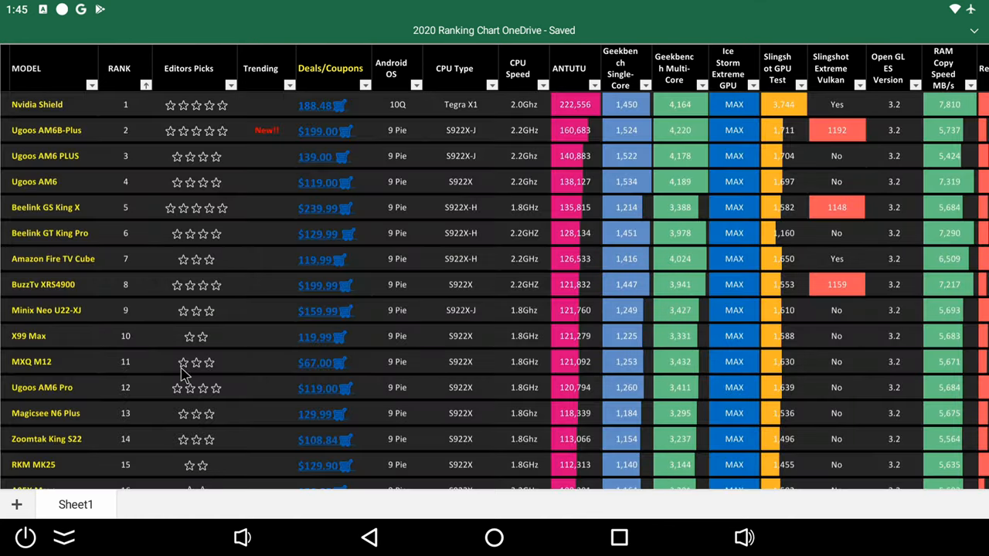
pyautogui.moveTo(343, 108)
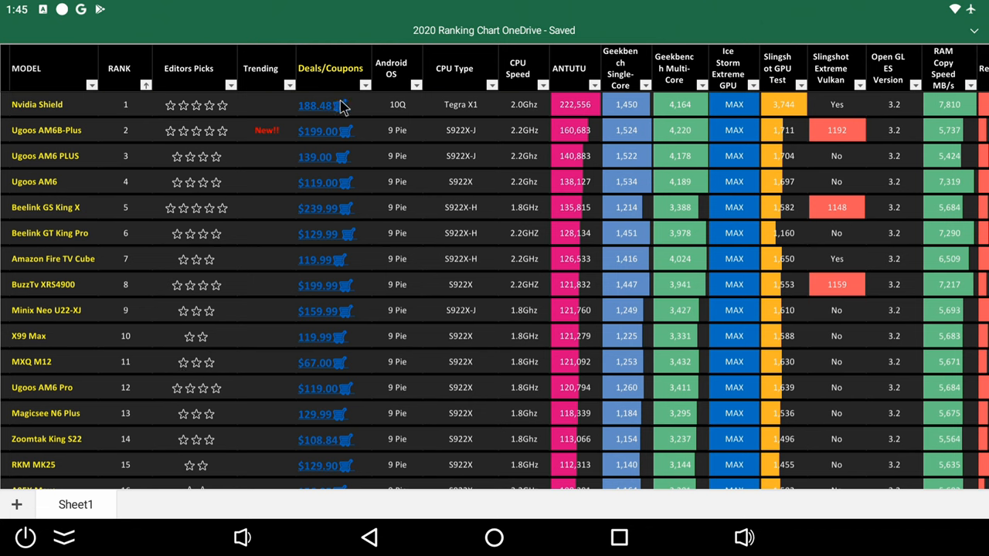
pyautogui.click(317, 105)
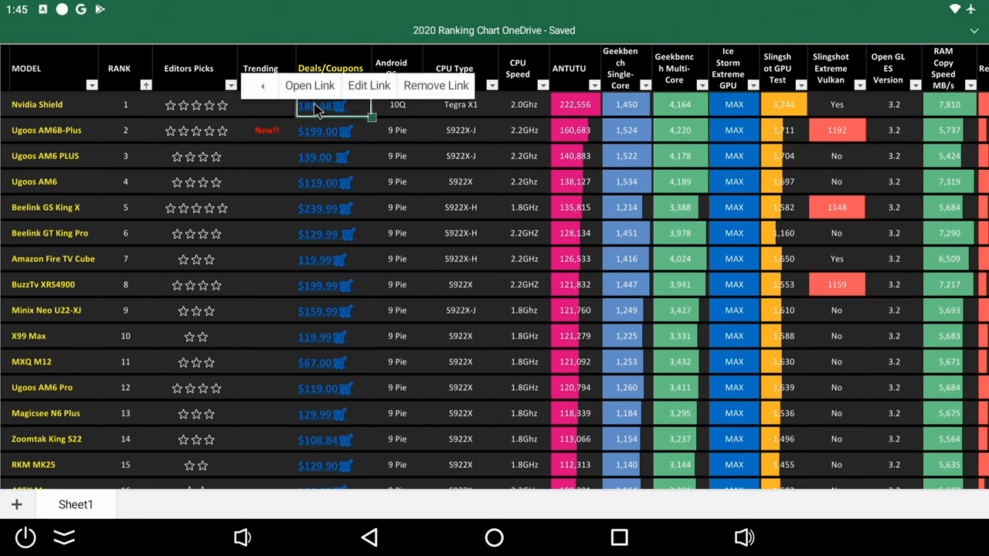